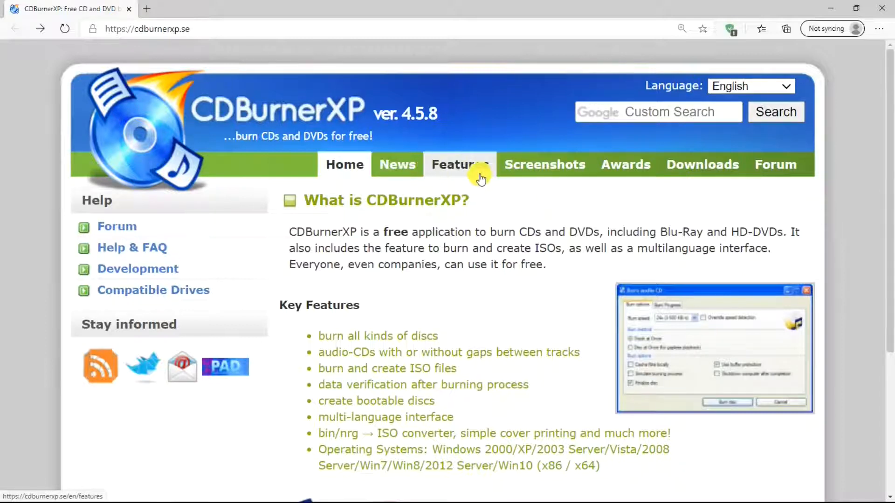
mouse_move(703, 165)
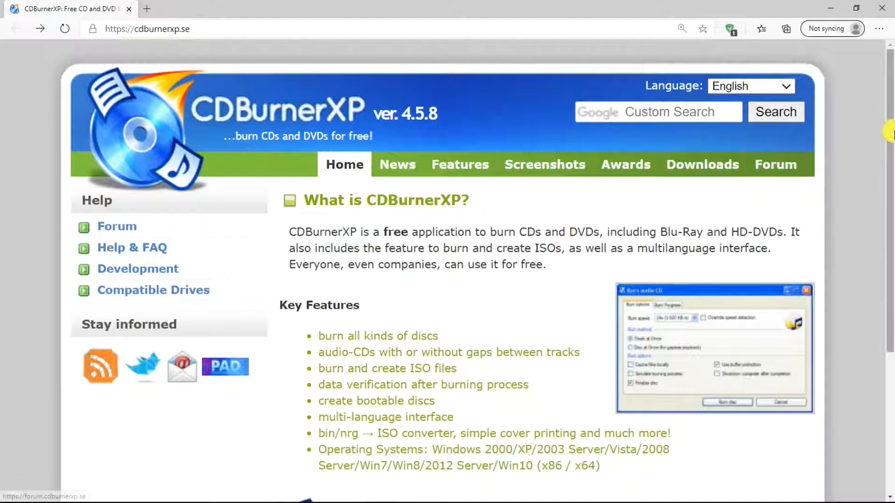
Scroll the cdburnerxp.se home page and follow the green 'Free download' banner.
scroll(down, 3)
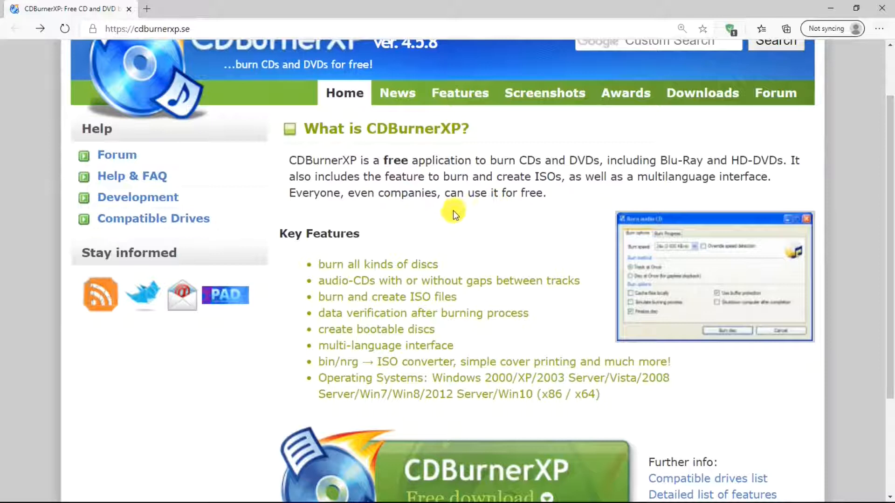
mouse_move(722, 231)
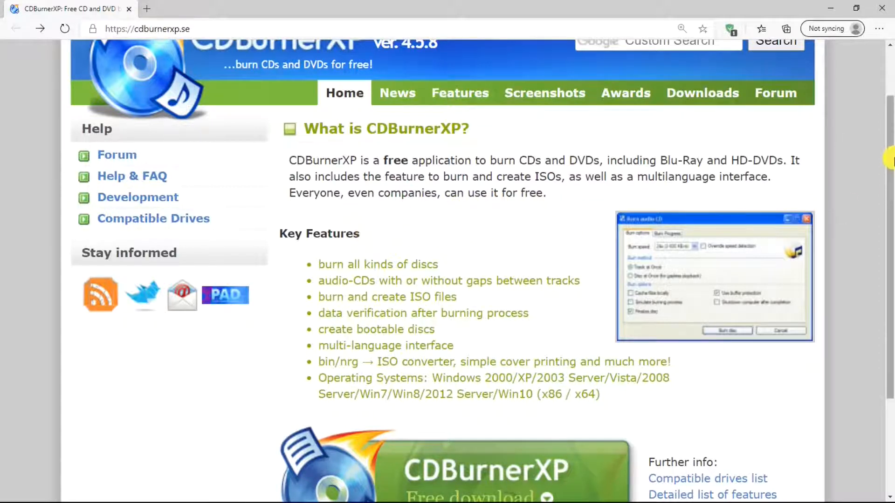
scroll(down, 3)
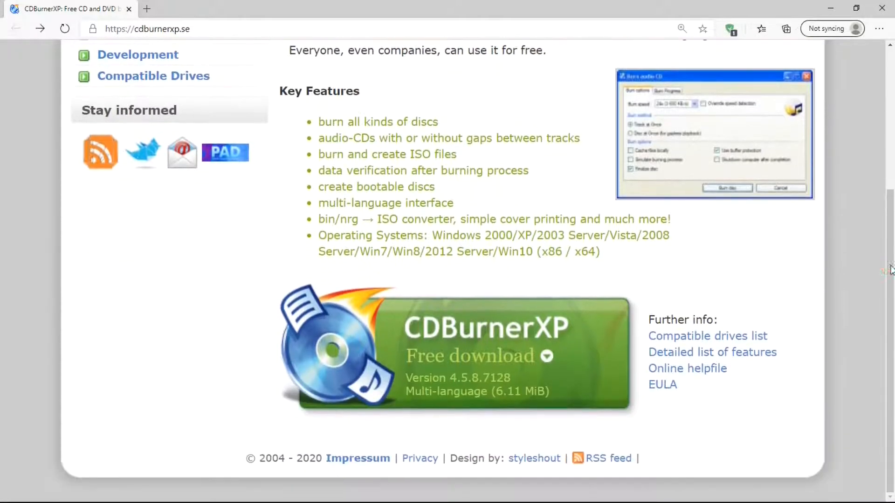
click(471, 356)
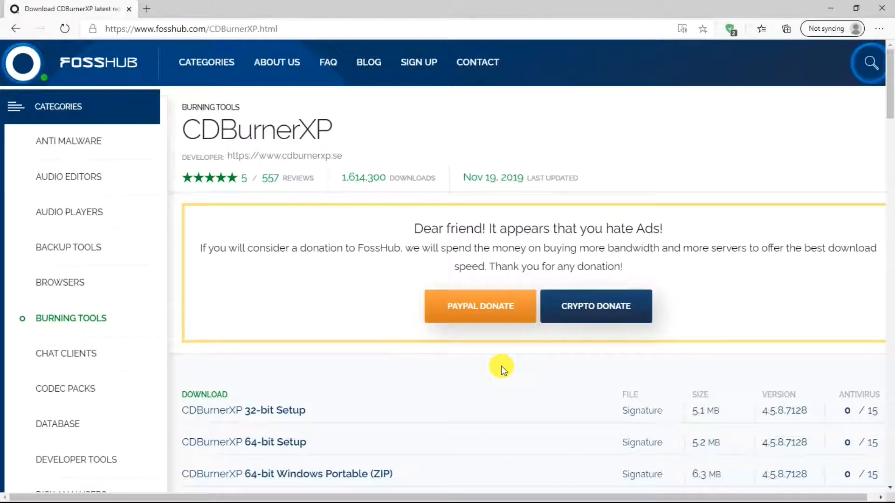
mouse_move(514, 382)
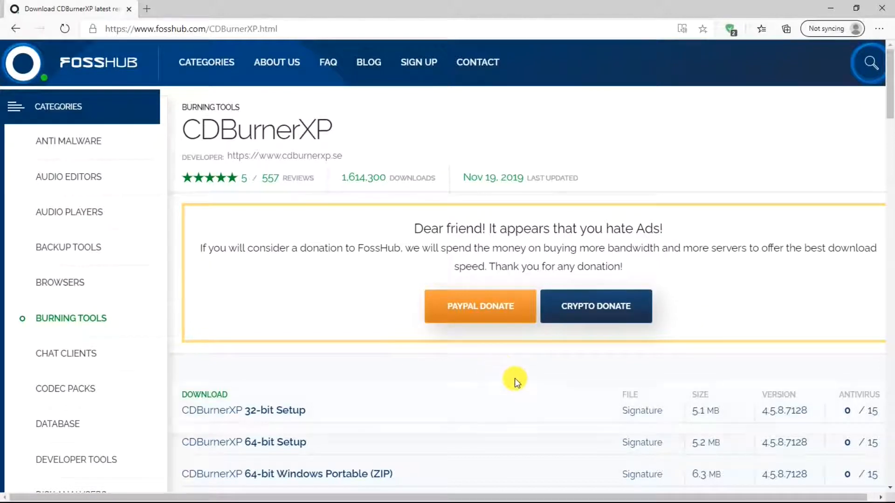
mouse_move(480, 374)
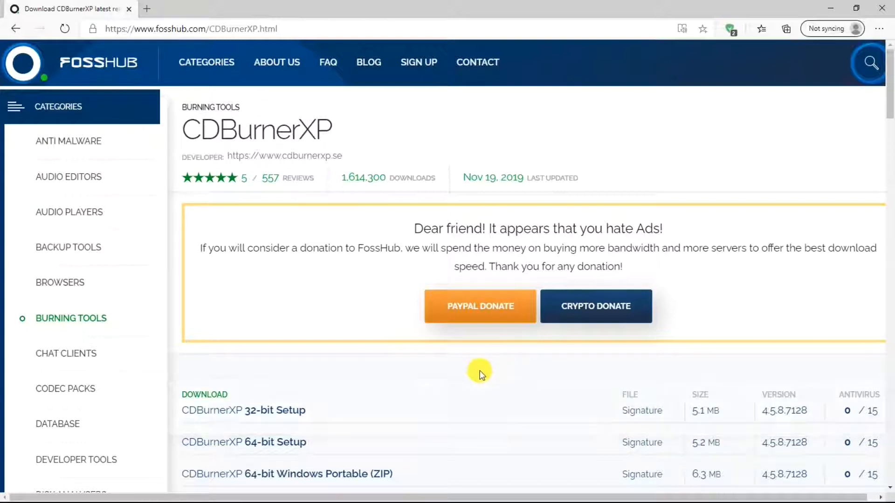
Download 'CDBurnerXP 64-bit Setup' from the FossHub download list.
scroll(down, 3)
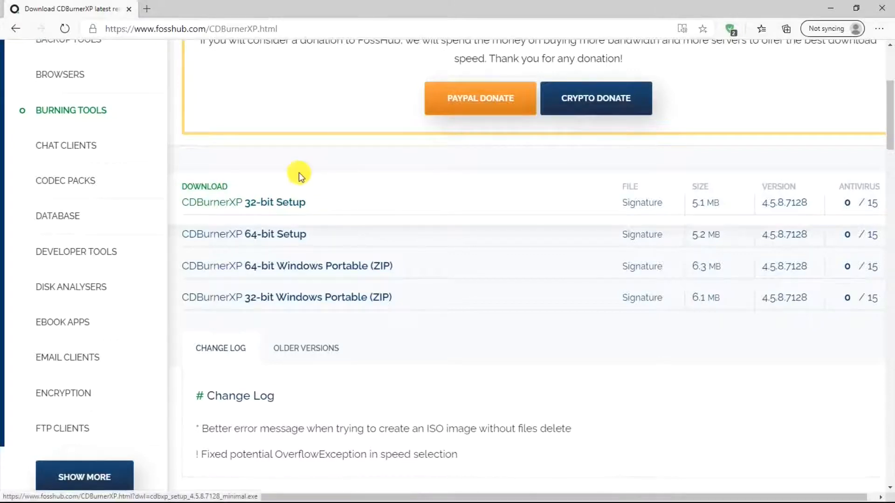
mouse_move(328, 227)
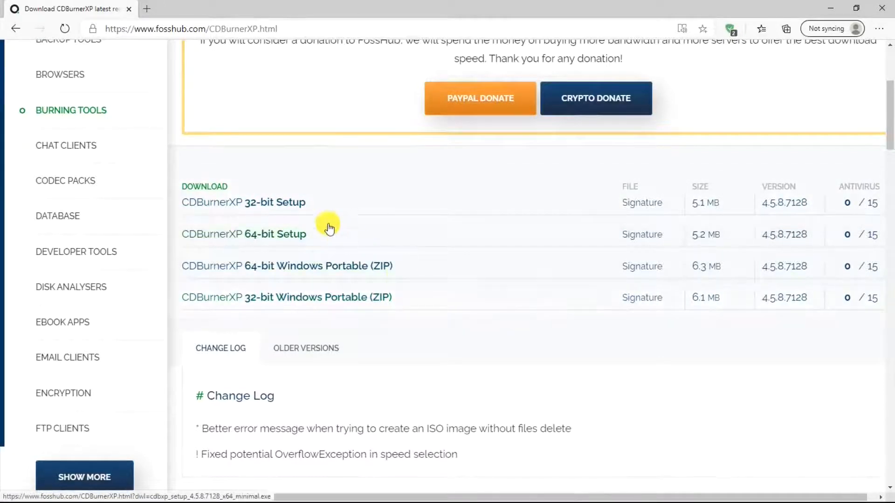
mouse_move(297, 237)
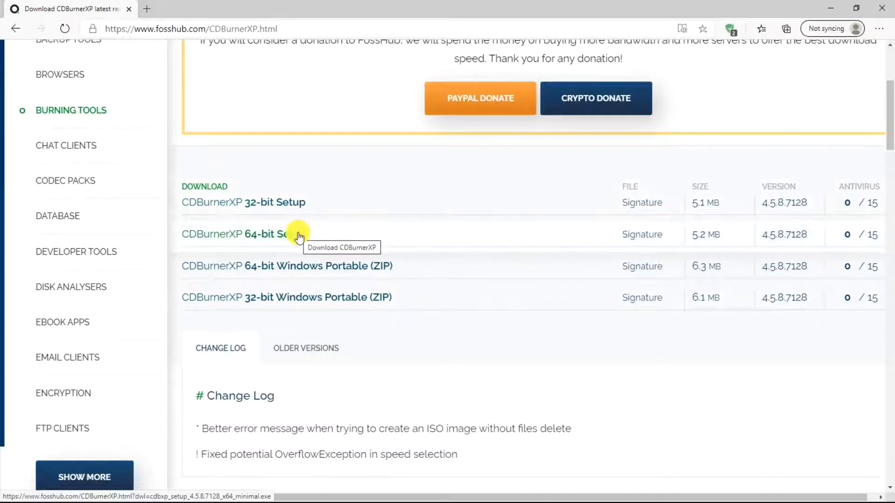
mouse_move(357, 294)
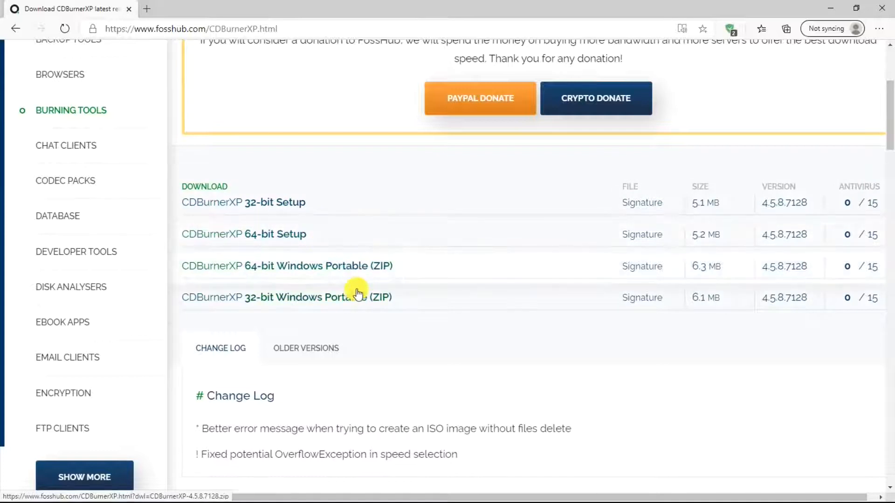
mouse_move(363, 266)
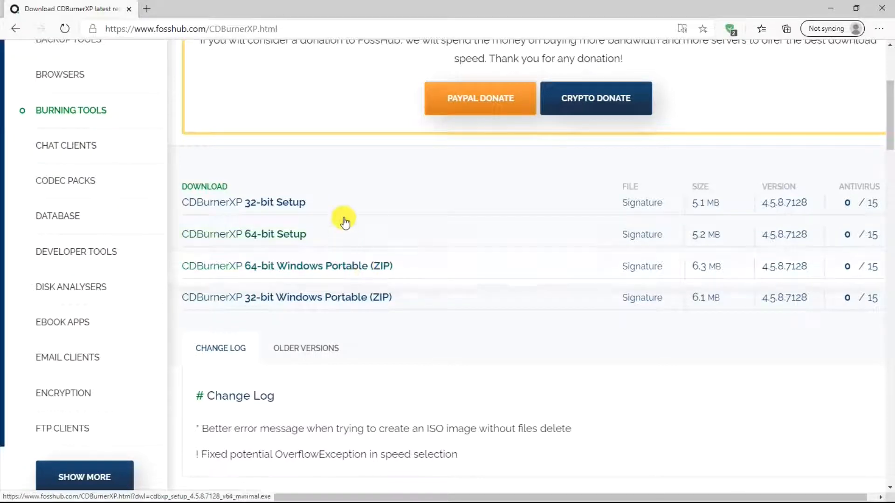
mouse_move(336, 256)
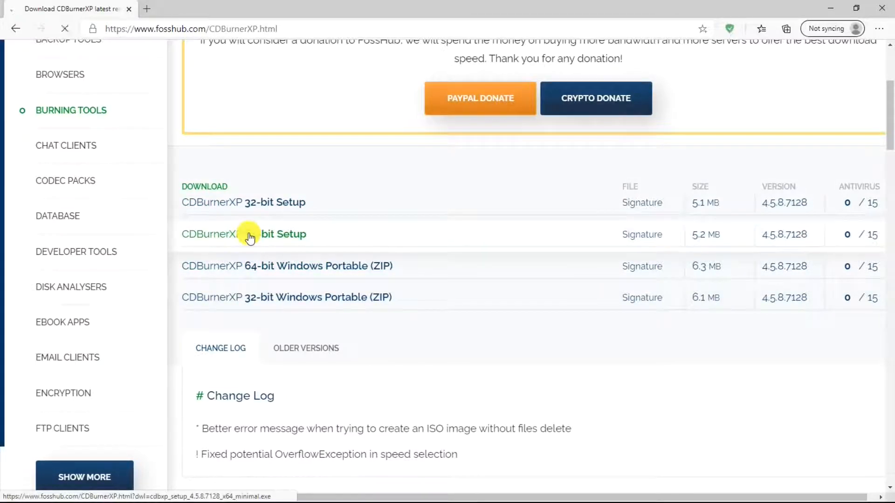
click(244, 234)
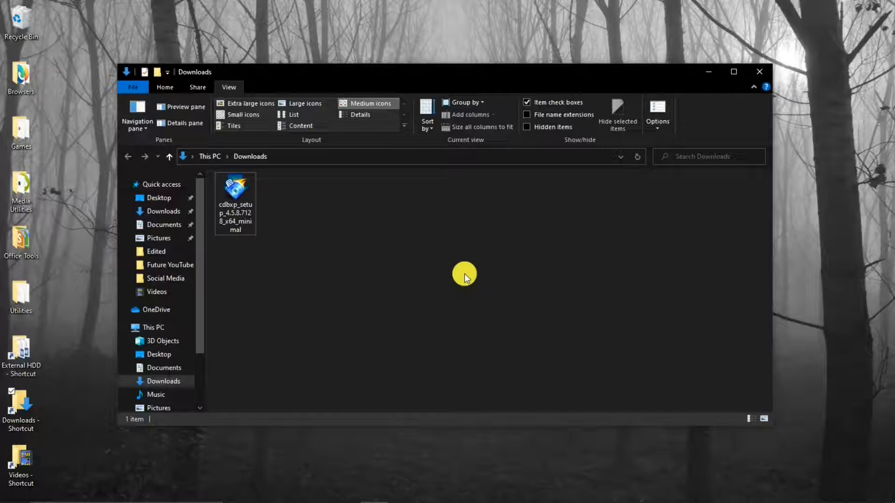
mouse_move(236, 188)
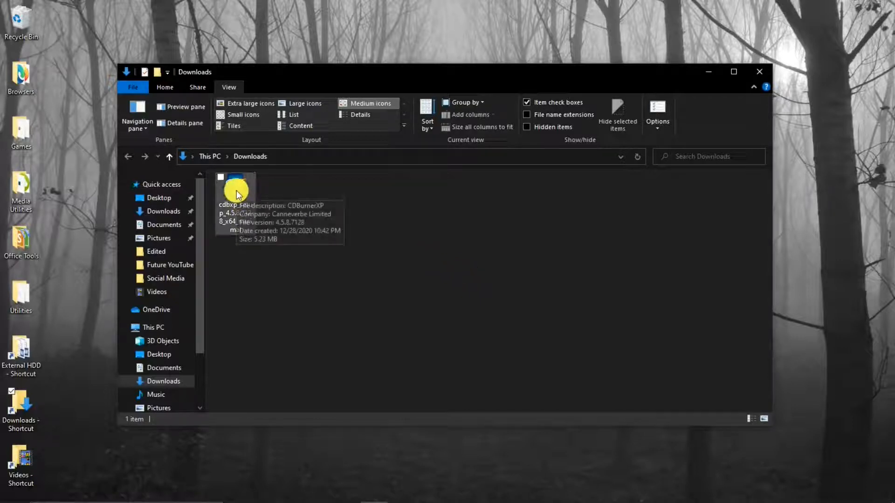
Select the cdbxp_setup file in the Downloads folder.
click(234, 189)
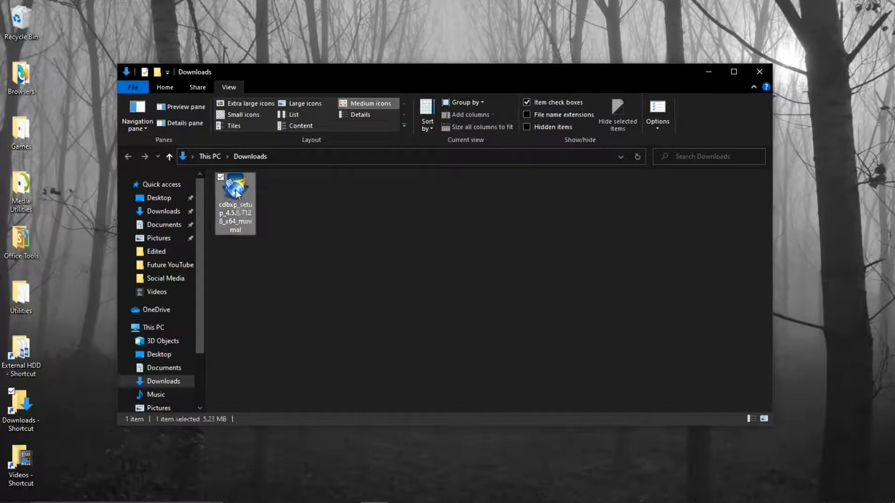
click(235, 188)
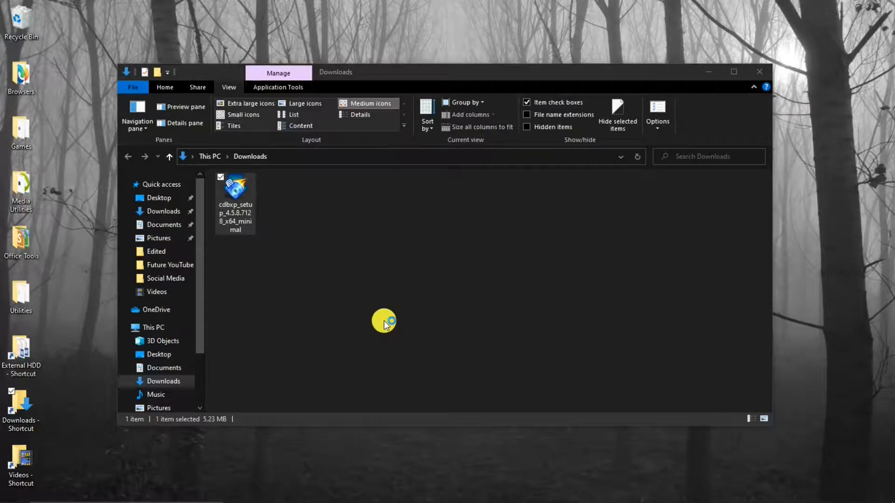
Launch the installer, accept the license and keep the default install folder.
double_click(235, 188)
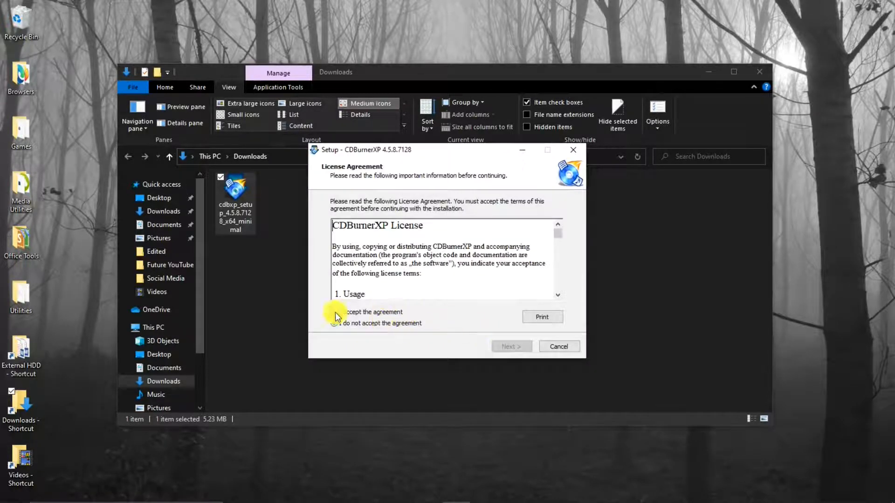
click(334, 311)
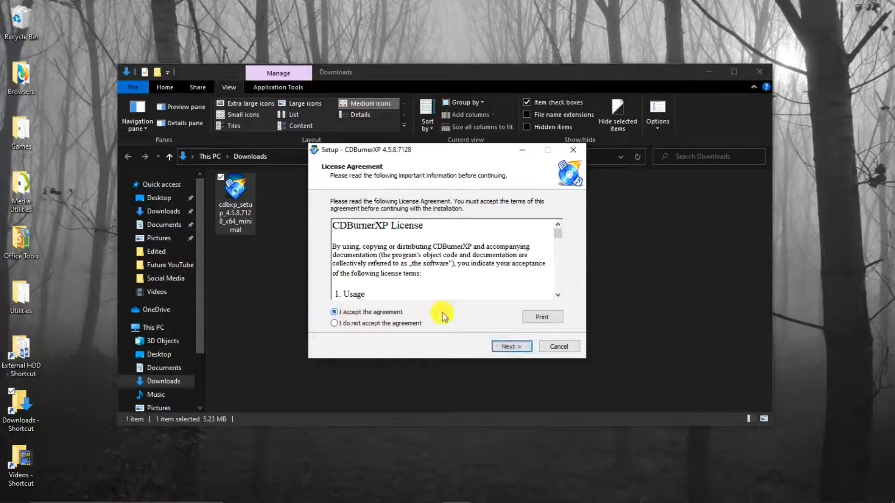
click(511, 347)
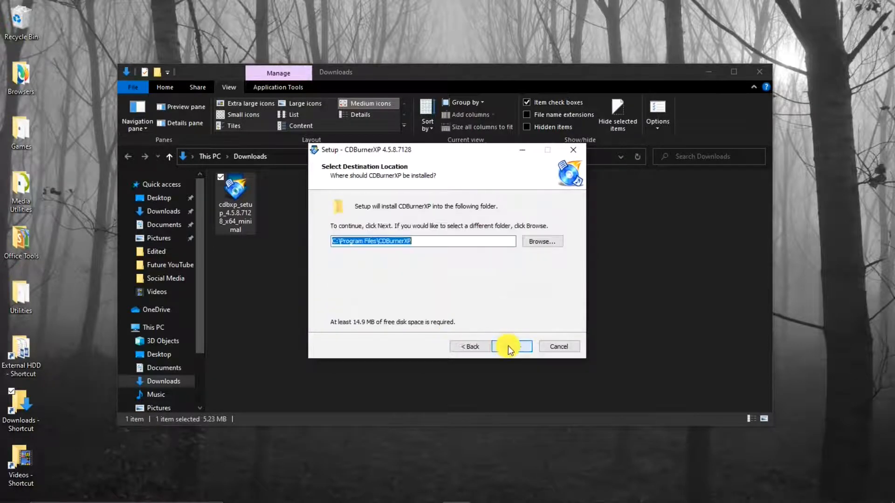
click(511, 346)
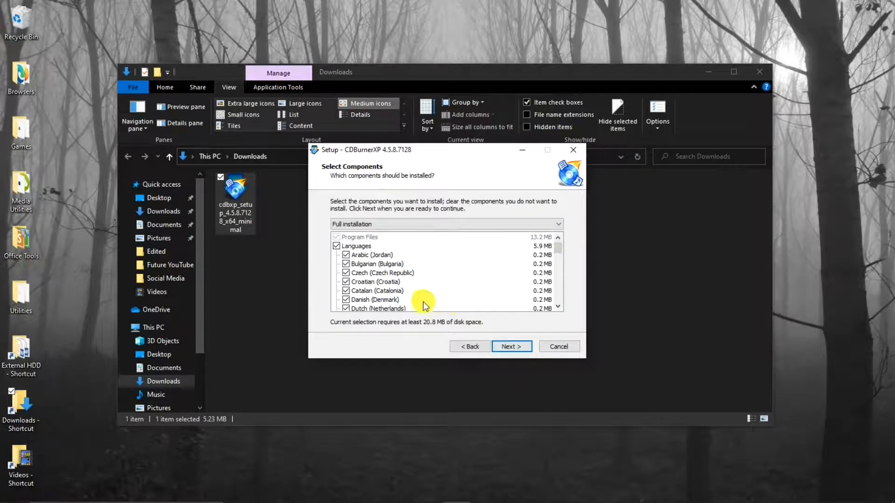
mouse_move(330, 249)
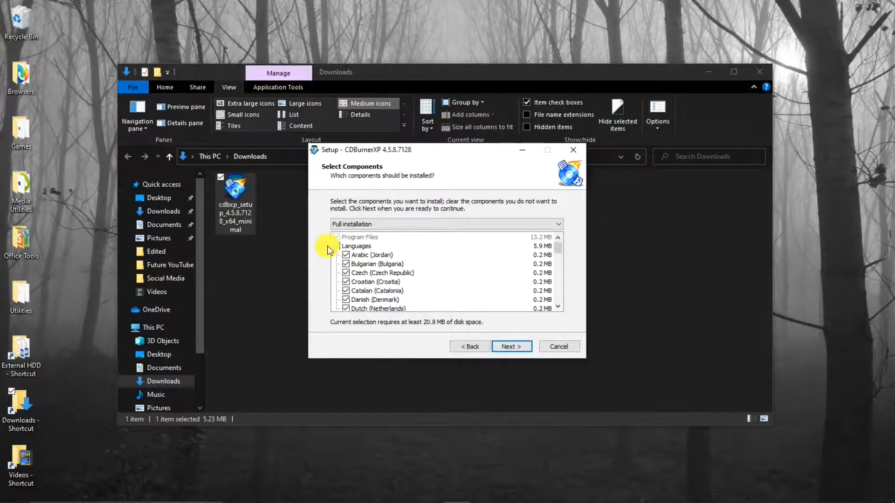
Exclude the Languages component, finish setup and launch CDBurnerXP.
click(337, 246)
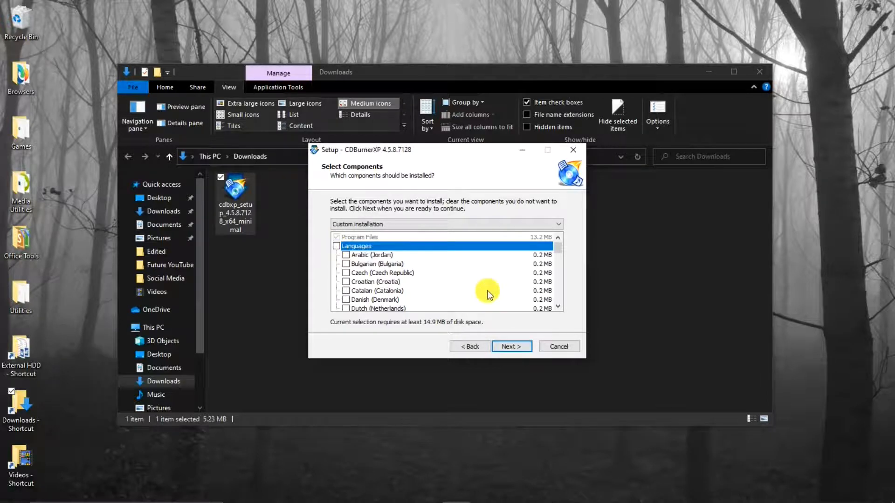
click(511, 346)
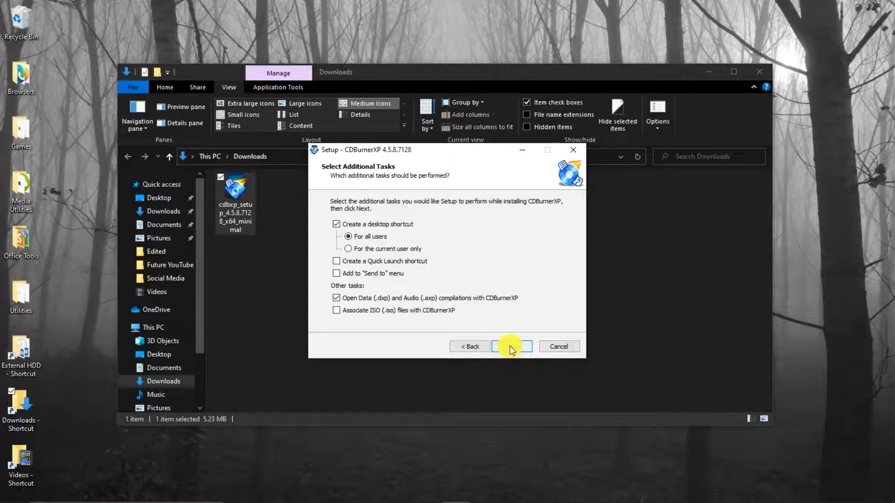
click(511, 346)
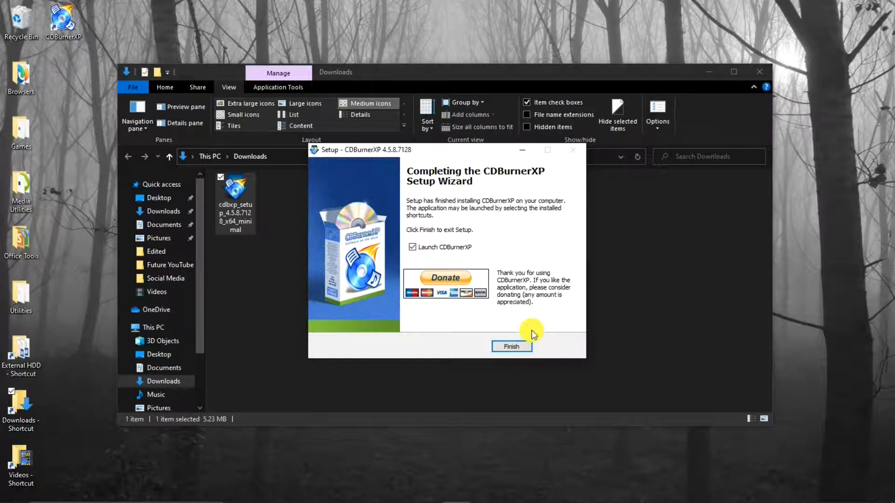
click(510, 346)
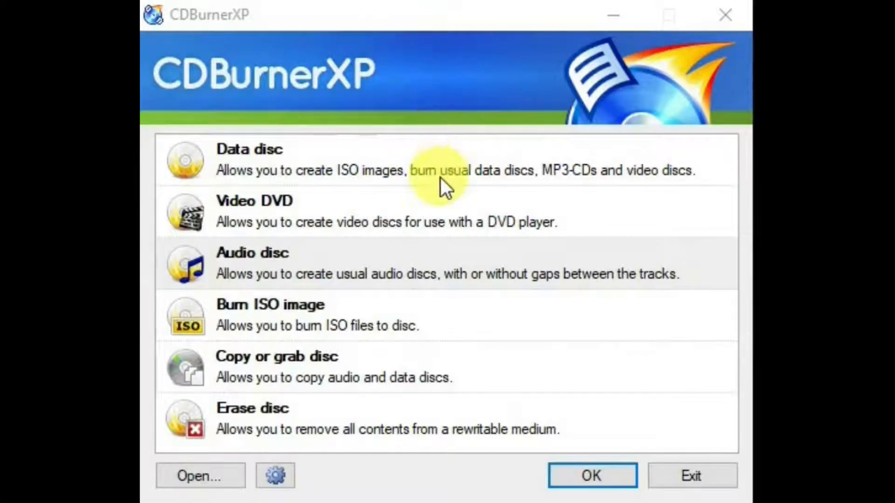
mouse_move(425, 251)
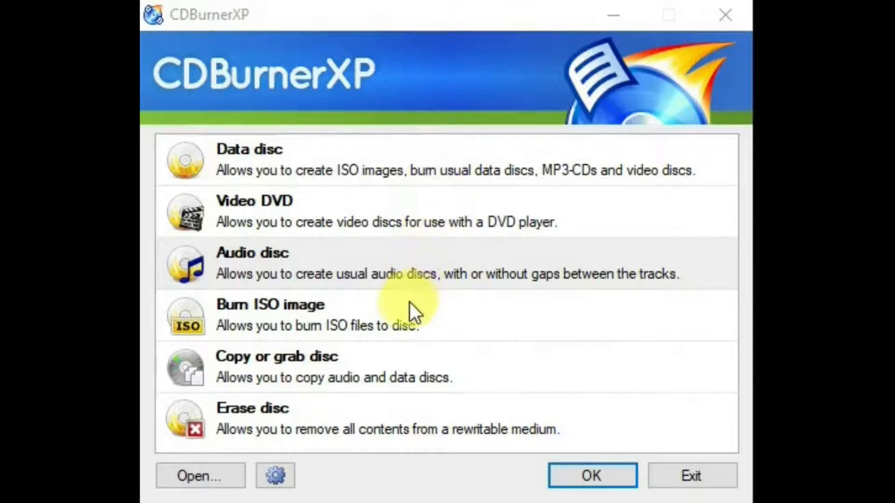
mouse_move(405, 363)
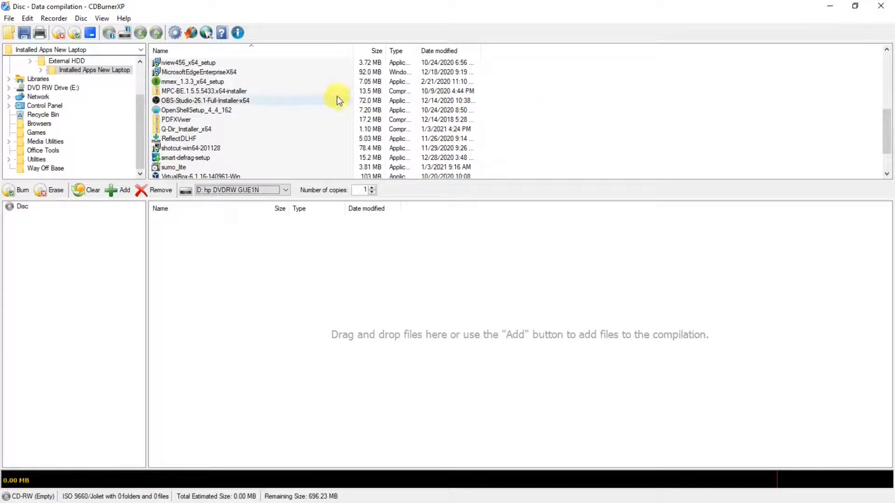
mouse_move(197, 72)
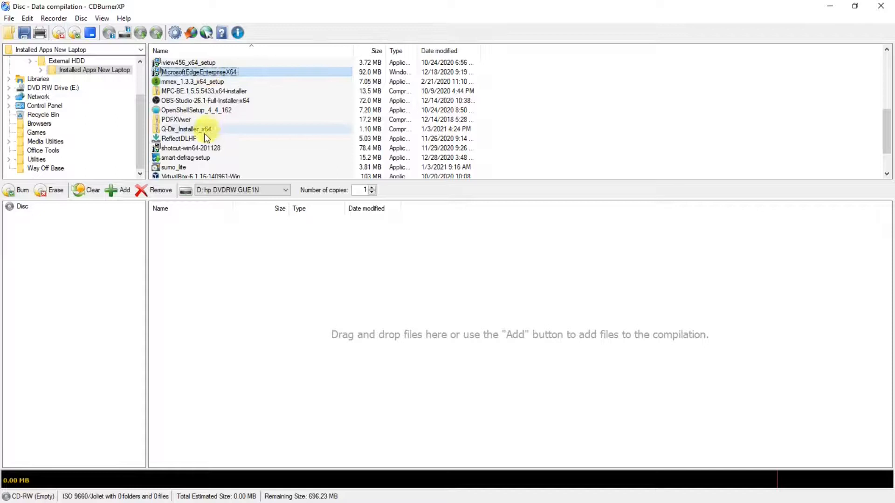
Shift-select MicrosoftEdgeEnterpriseX64 through shotcut-win64-201128 and add them to the compilation.
click(191, 148)
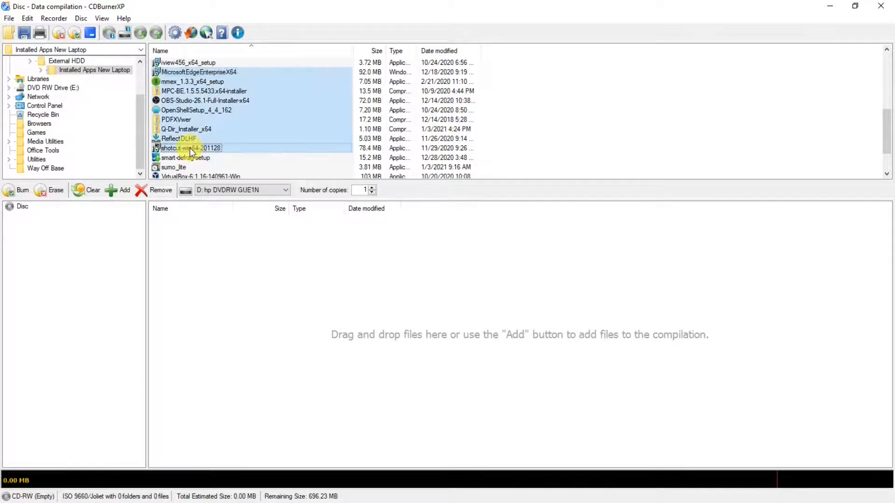
mouse_move(196, 103)
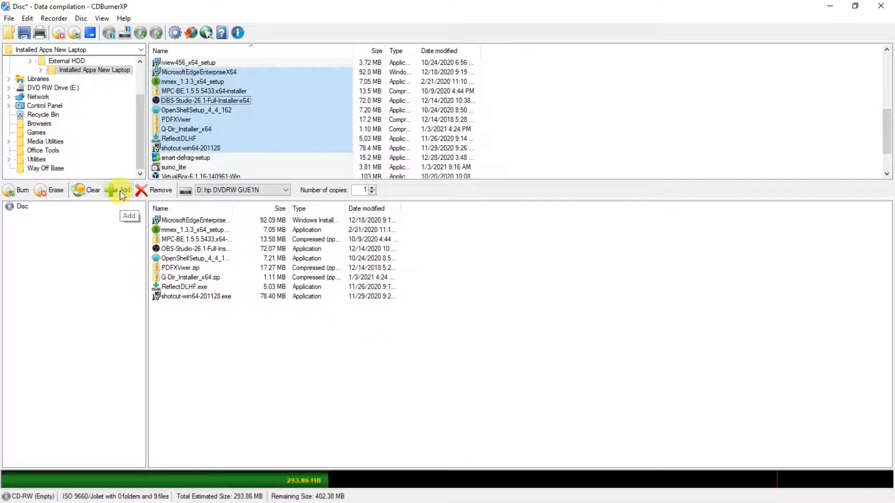
mouse_move(85, 281)
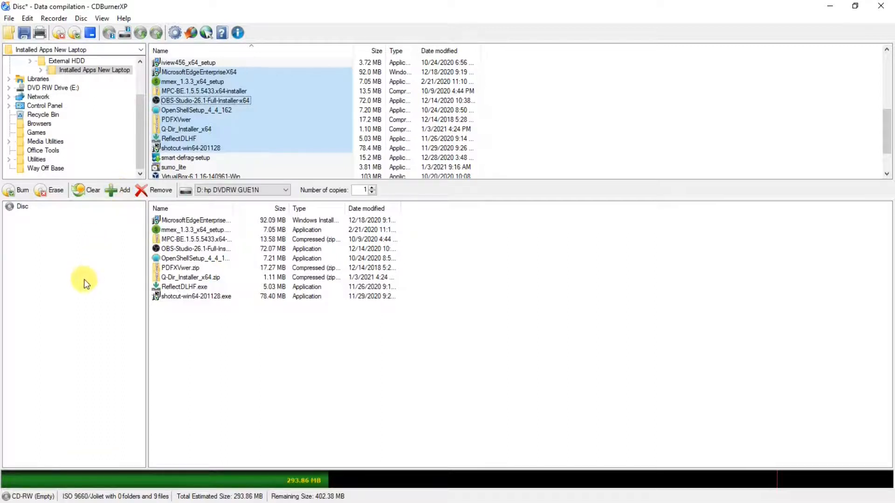
mouse_move(349, 377)
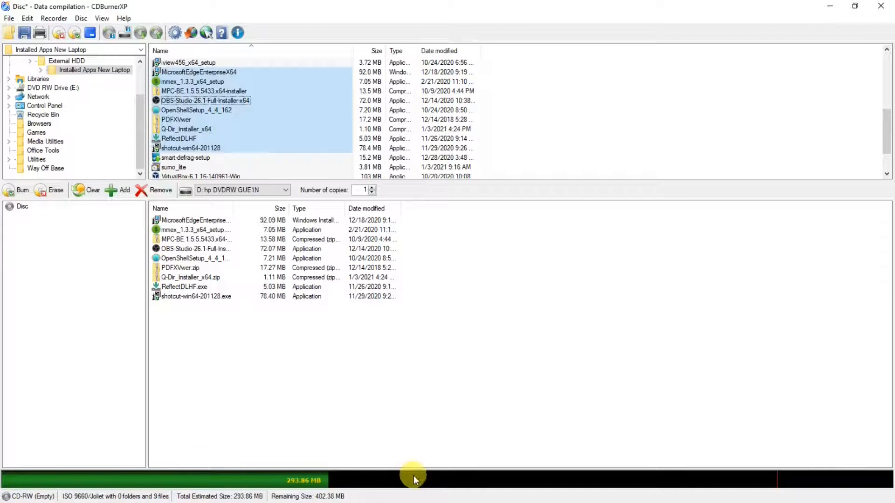
mouse_move(368, 482)
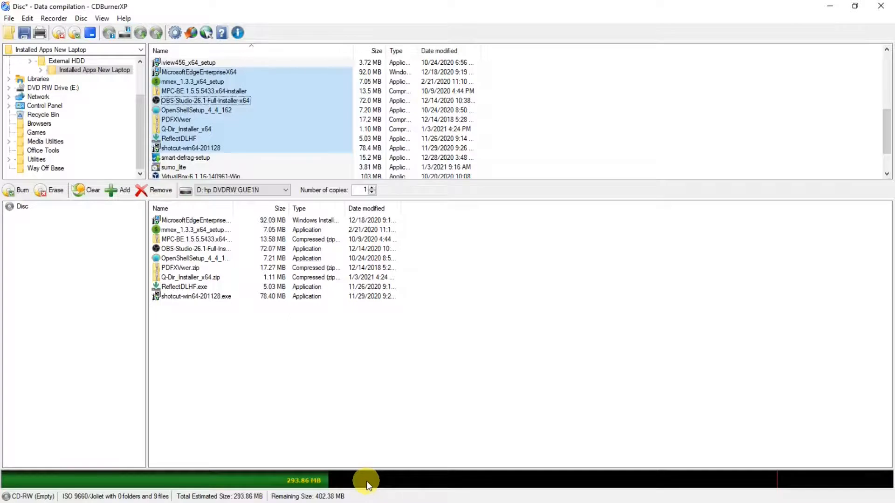
mouse_move(396, 499)
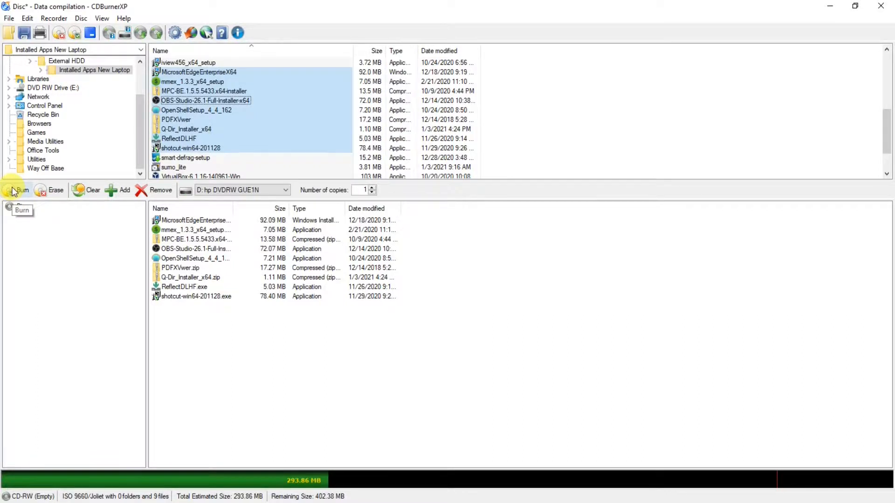
click(20, 191)
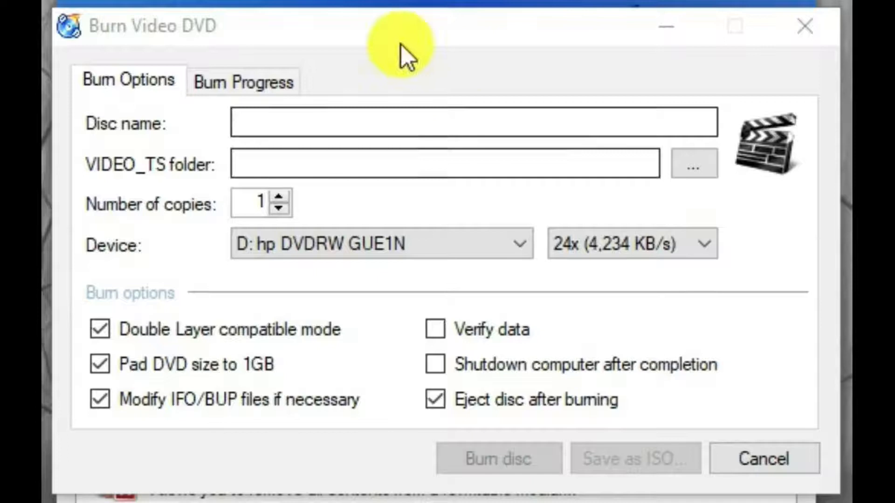
mouse_move(388, 60)
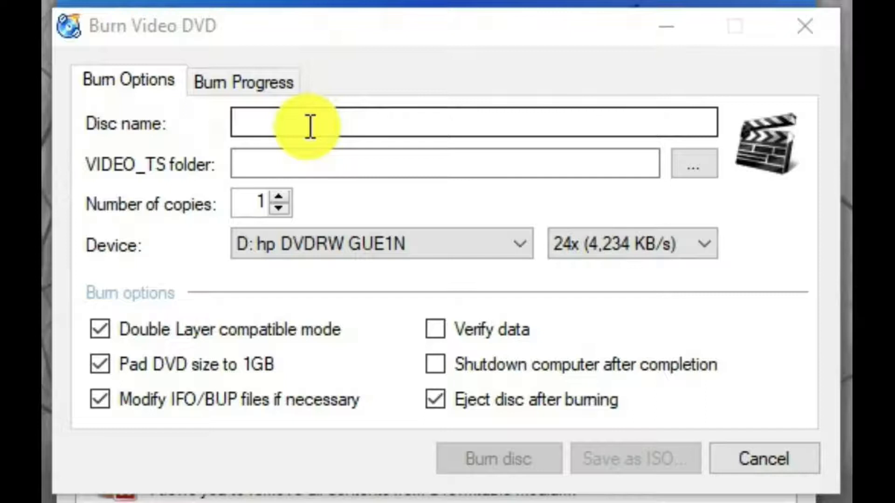
mouse_move(234, 173)
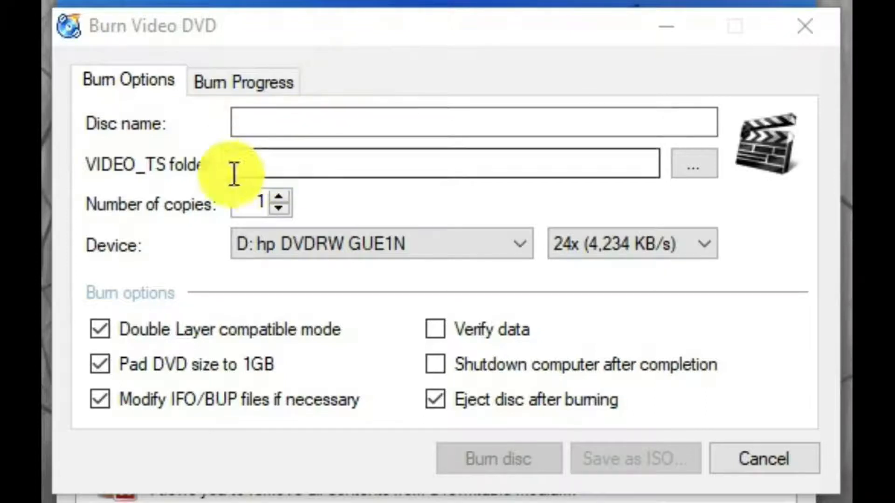
mouse_move(442, 189)
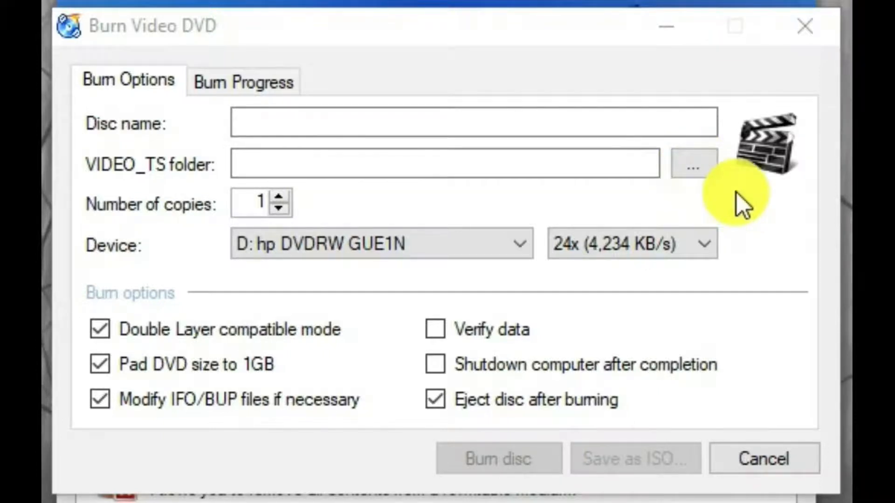
mouse_move(325, 205)
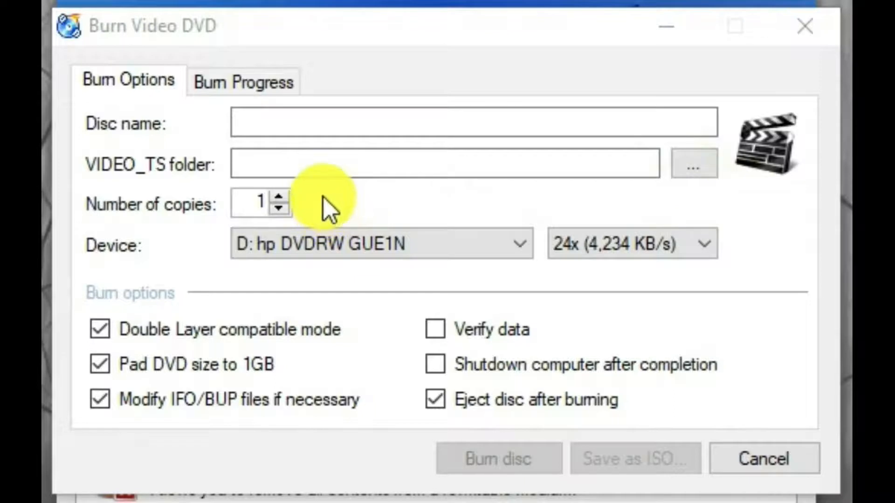
mouse_move(482, 200)
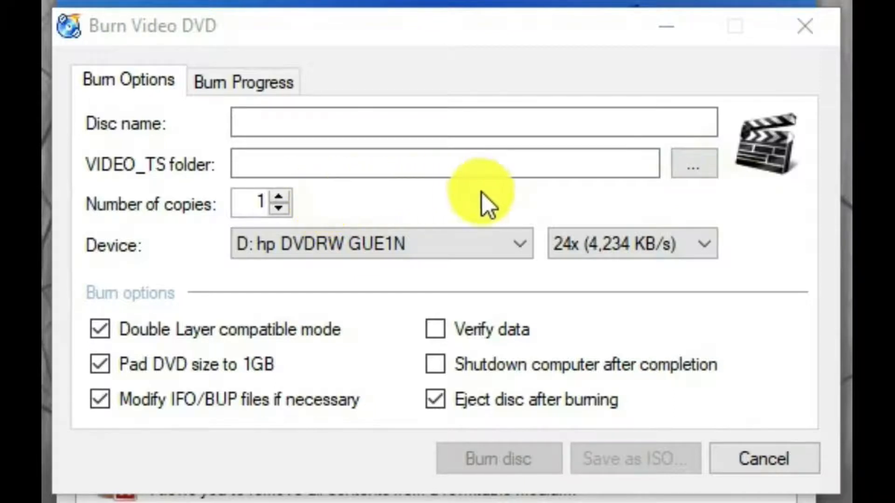
Choose Video DVD to open the Burn Video DVD window.
click(380, 244)
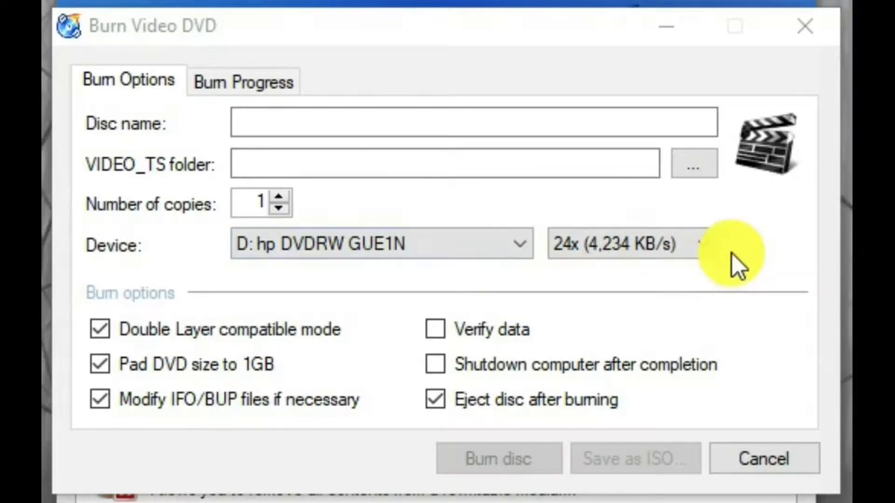
mouse_move(737, 262)
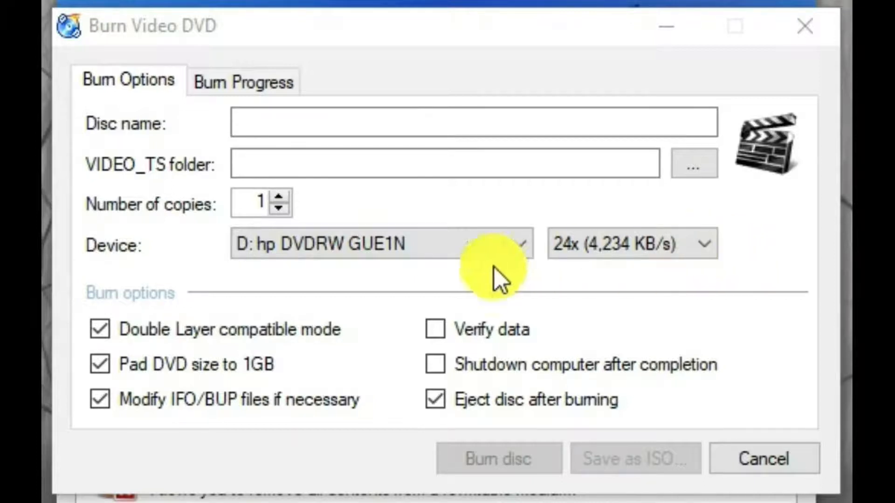
mouse_move(189, 297)
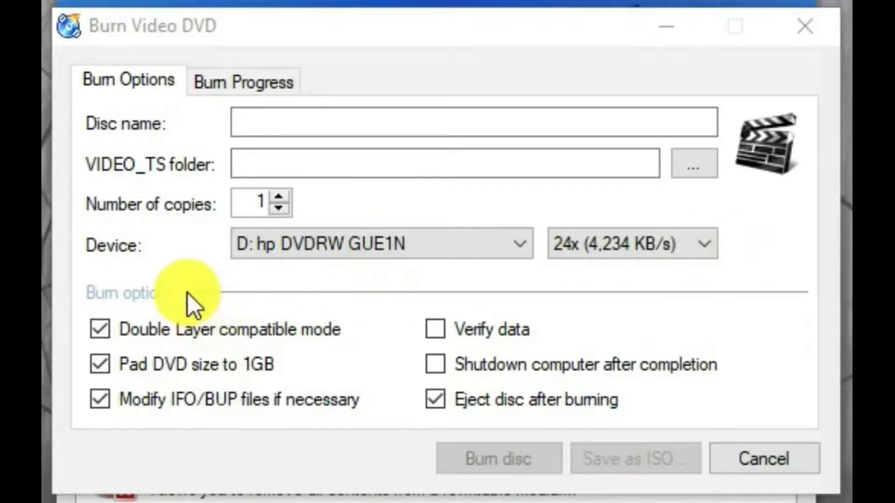
mouse_move(219, 422)
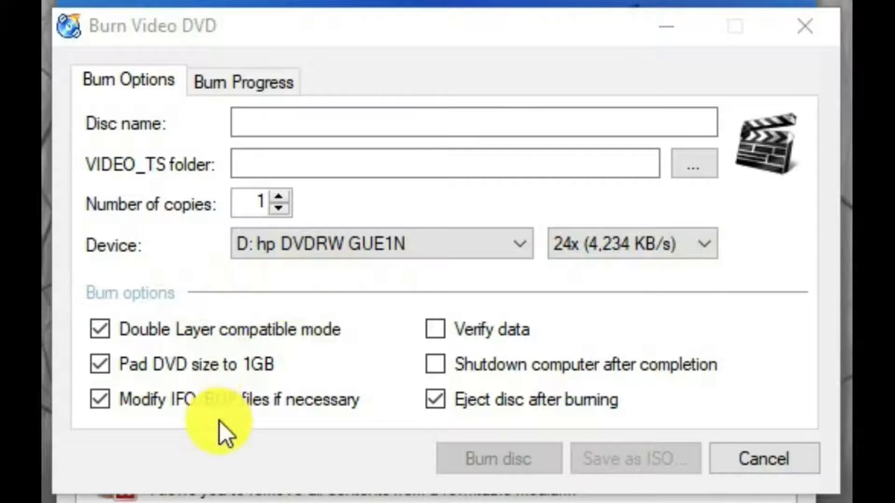
mouse_move(793, 377)
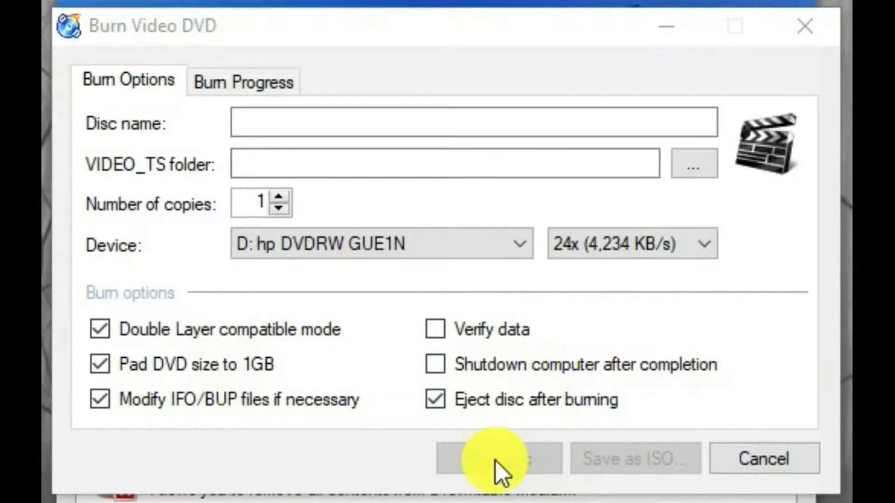
mouse_move(754, 279)
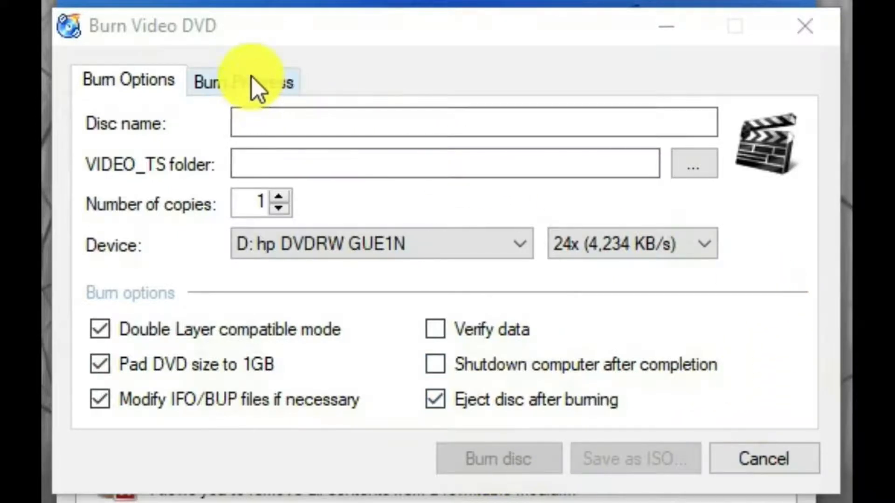
Switch to the Burn Progress tab of the Burn Video DVD window.
click(242, 80)
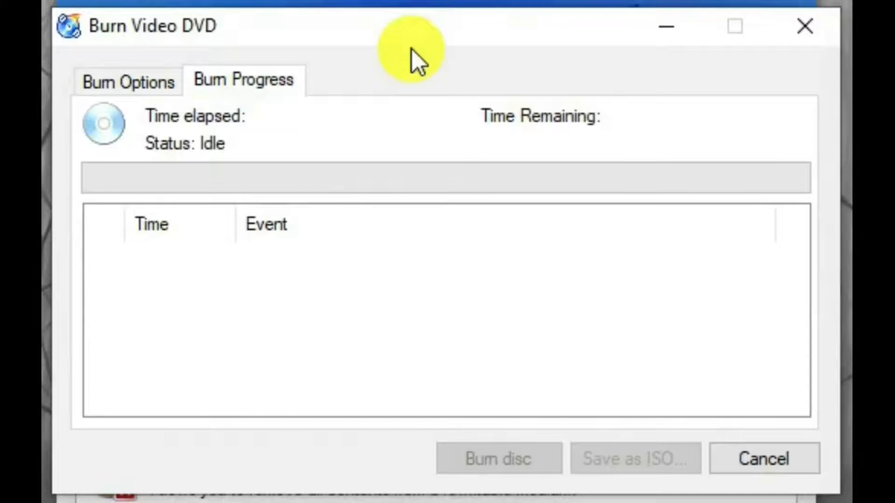
mouse_move(545, 66)
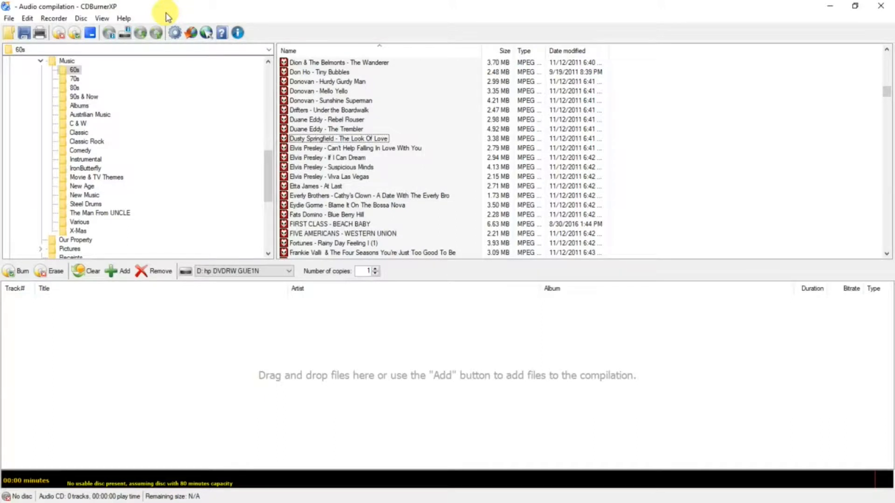
mouse_move(156, 106)
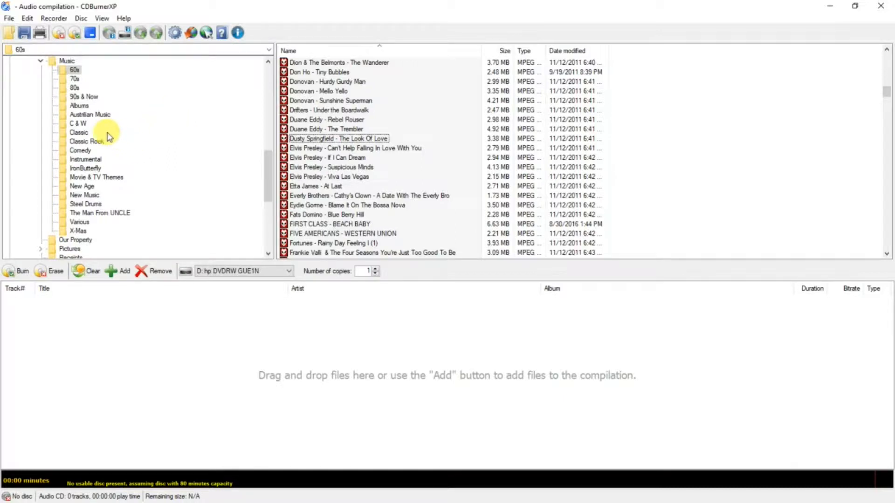
mouse_move(146, 125)
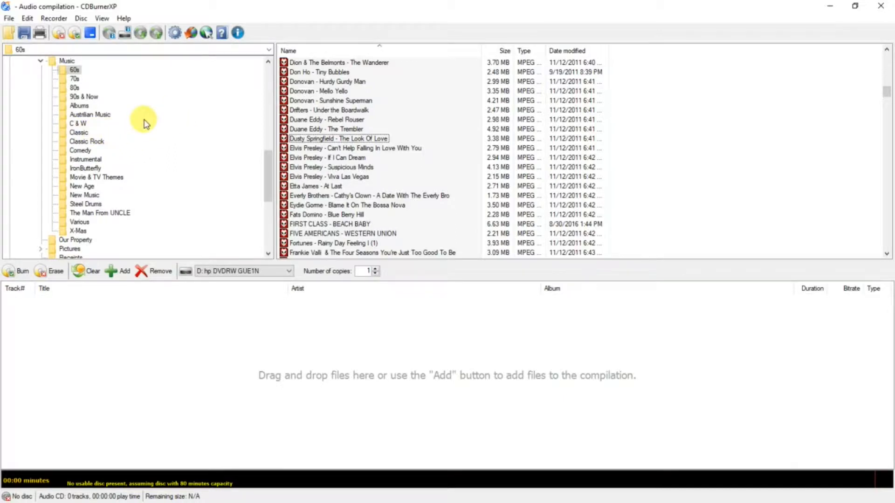
mouse_move(668, 139)
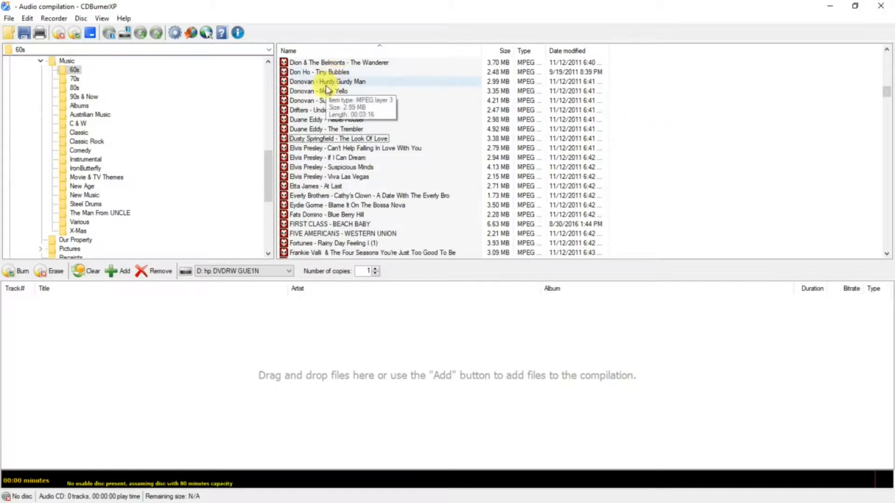
mouse_move(320, 197)
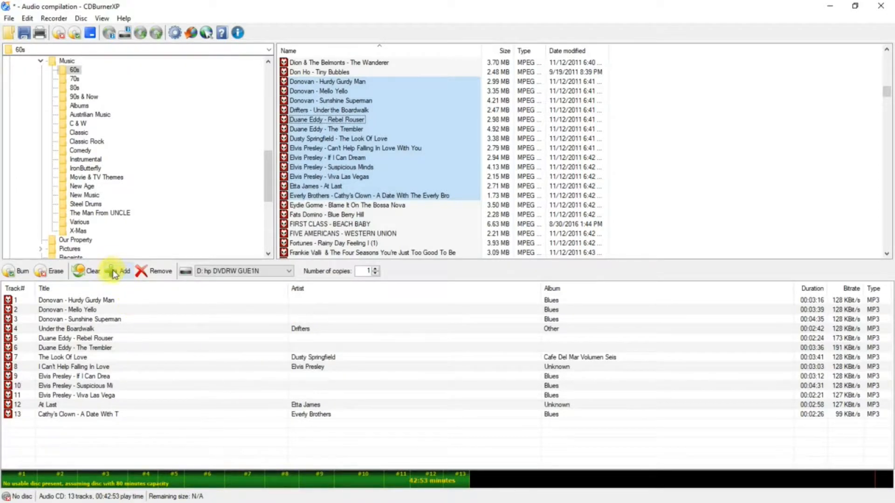
mouse_move(114, 273)
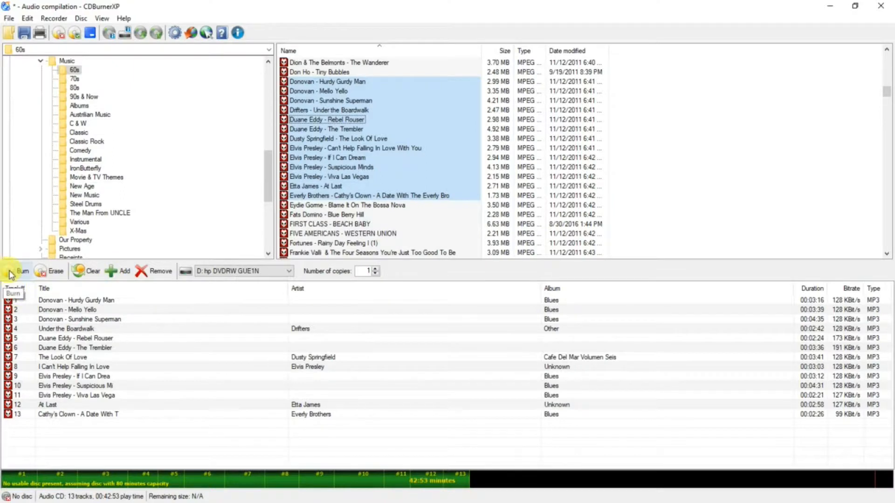
mouse_move(217, 343)
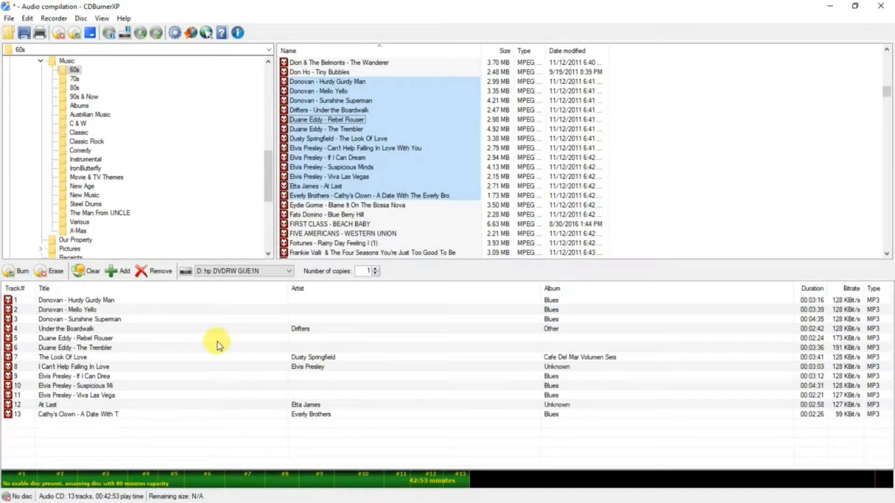
mouse_move(227, 4)
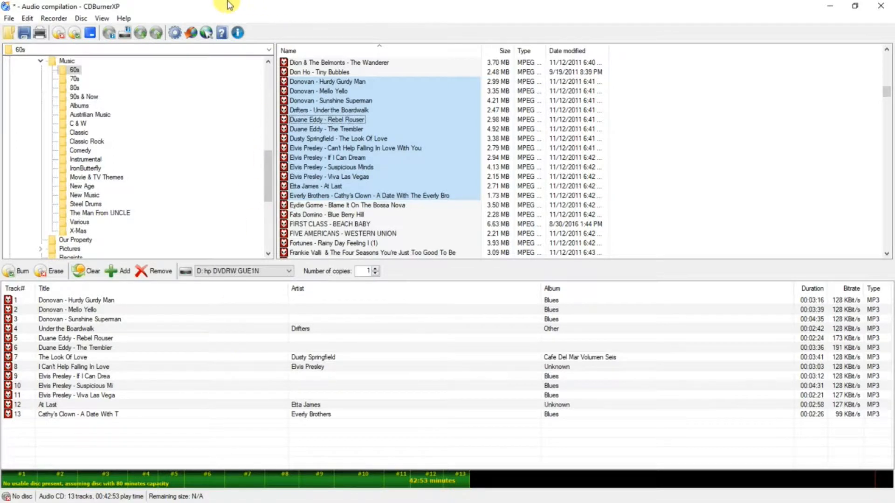
mouse_move(175, 33)
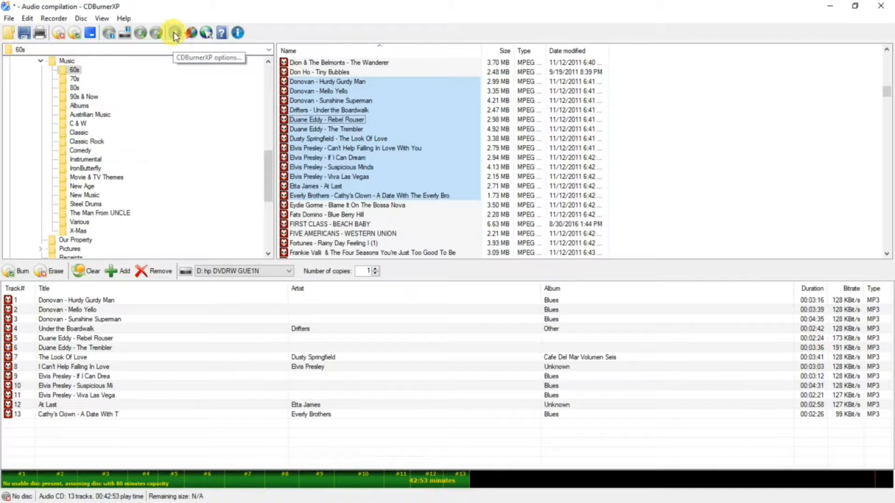
Open Options and view the general, Data Options and Audio Options pages.
click(173, 33)
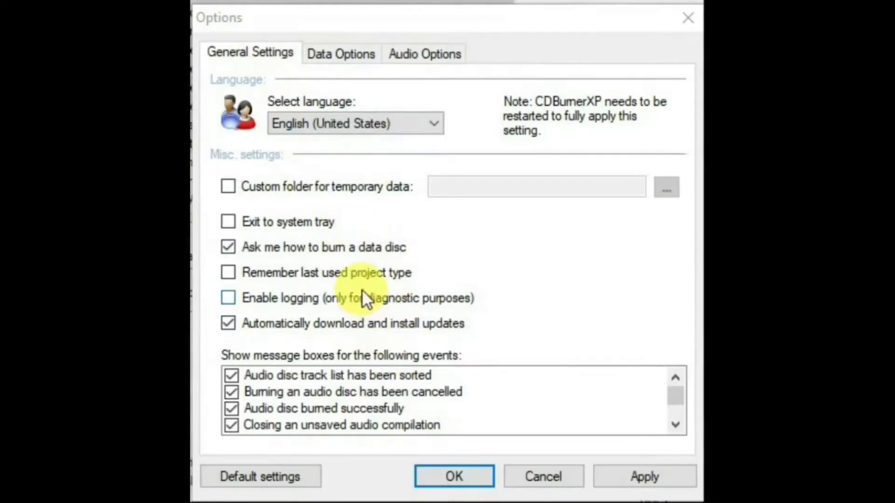
mouse_move(340, 54)
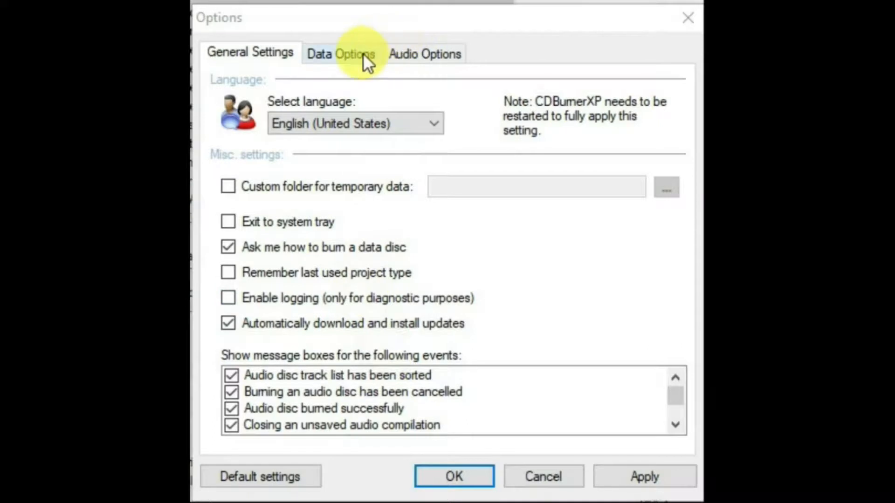
click(339, 53)
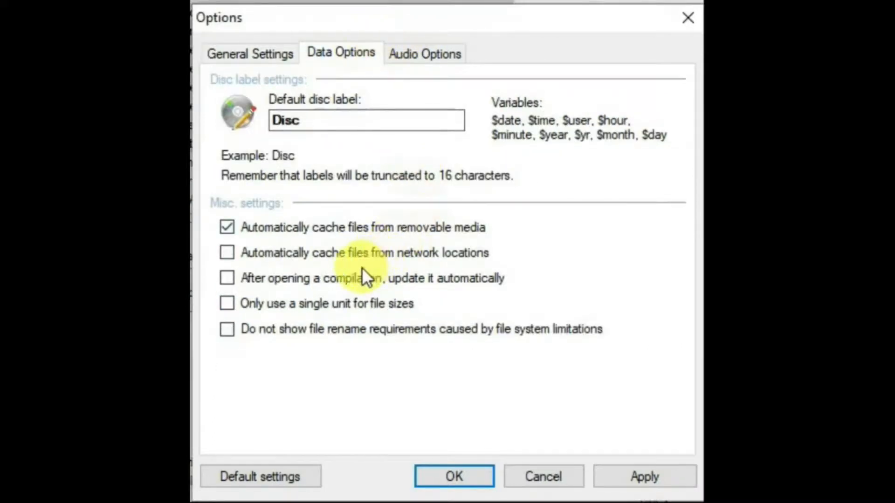
mouse_move(405, 14)
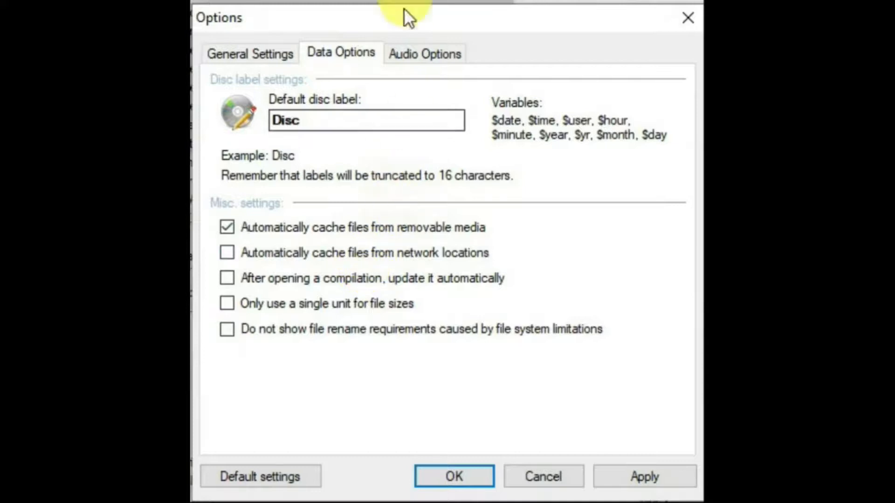
mouse_move(424, 53)
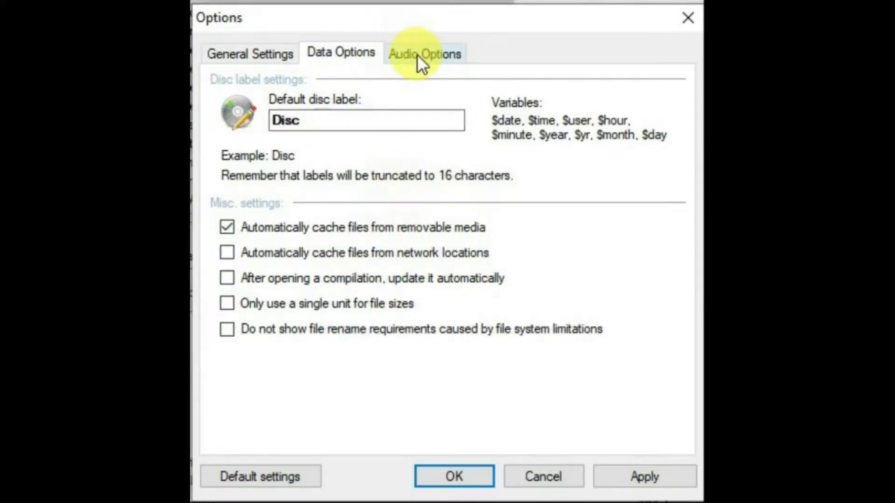
click(425, 53)
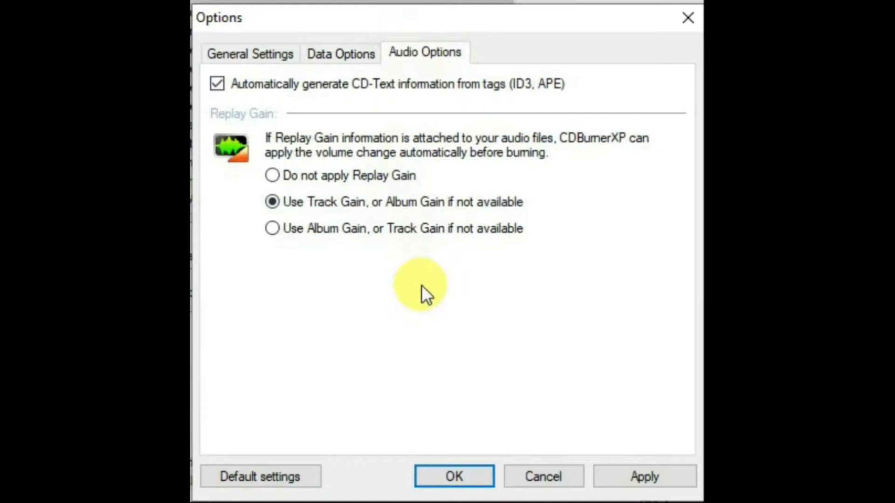
mouse_move(427, 310)
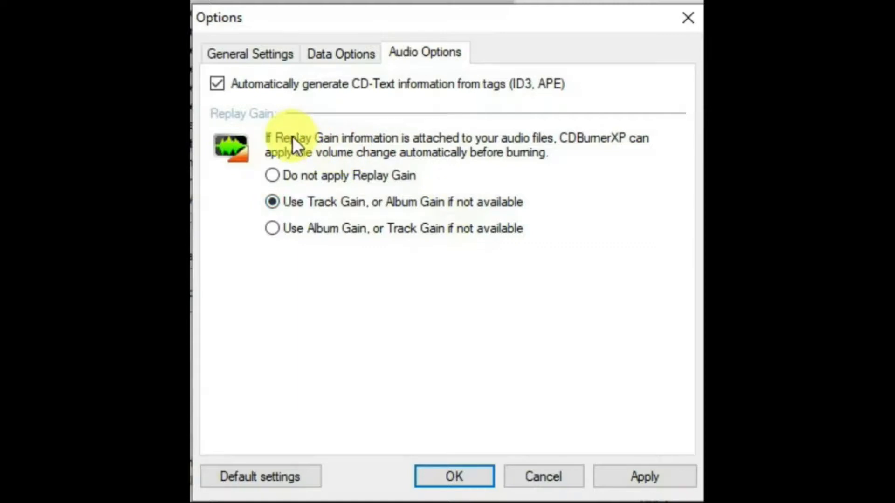
mouse_move(611, 183)
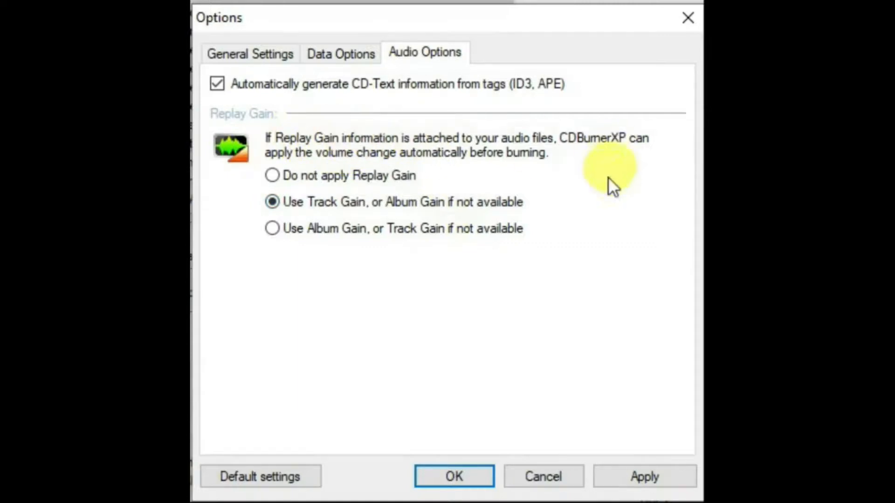
mouse_move(600, 216)
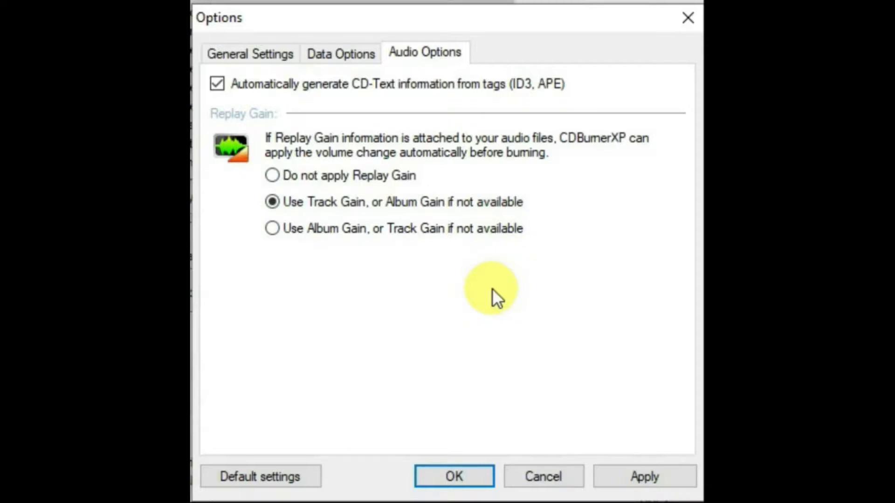
mouse_move(393, 296)
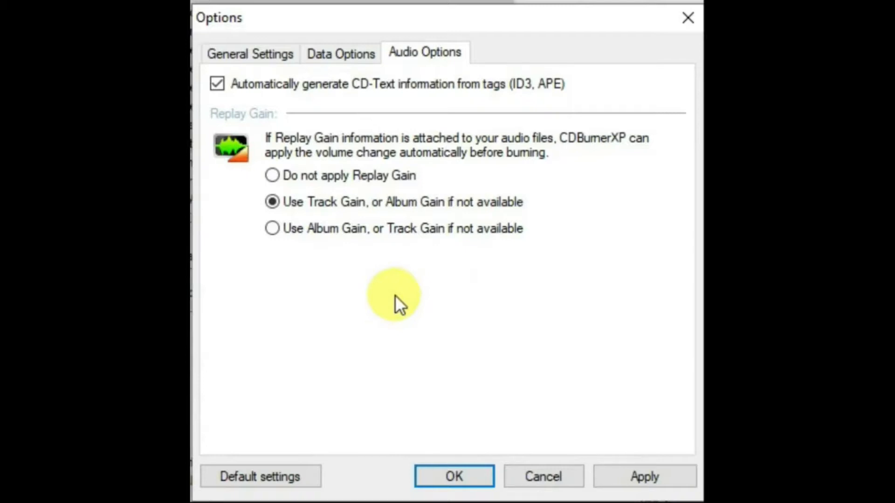
mouse_move(388, 288)
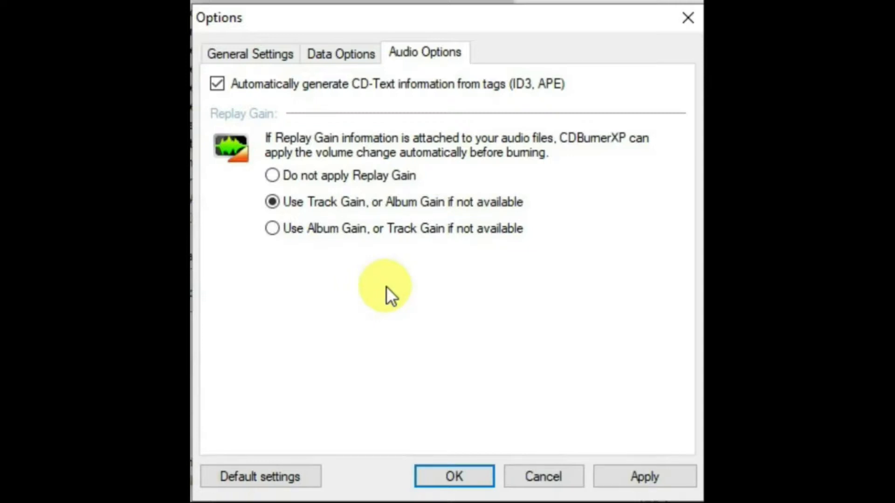
mouse_move(272, 228)
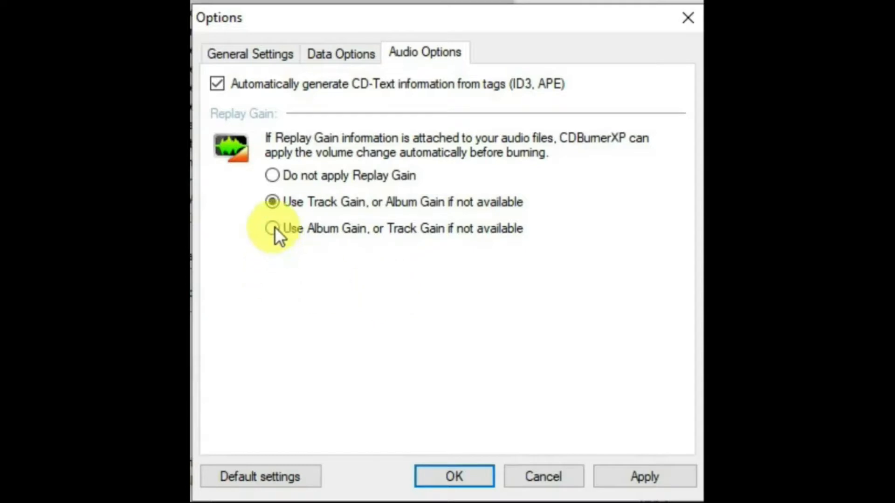
click(273, 229)
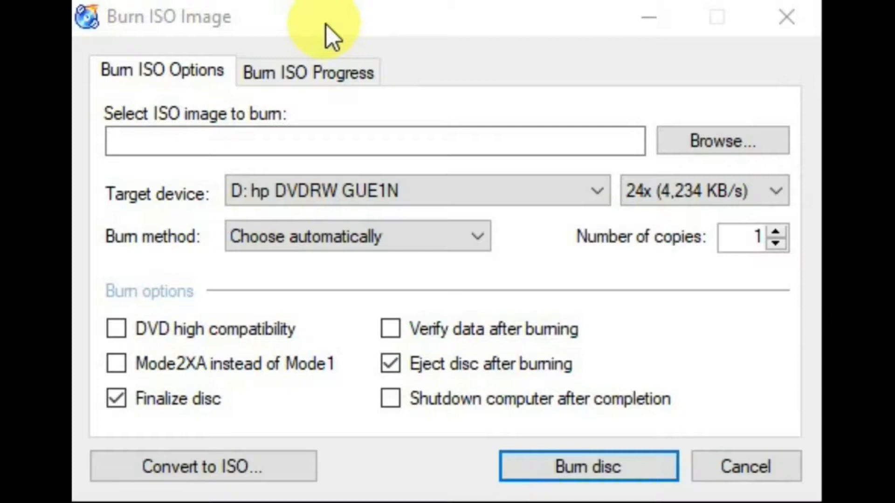
mouse_move(231, 425)
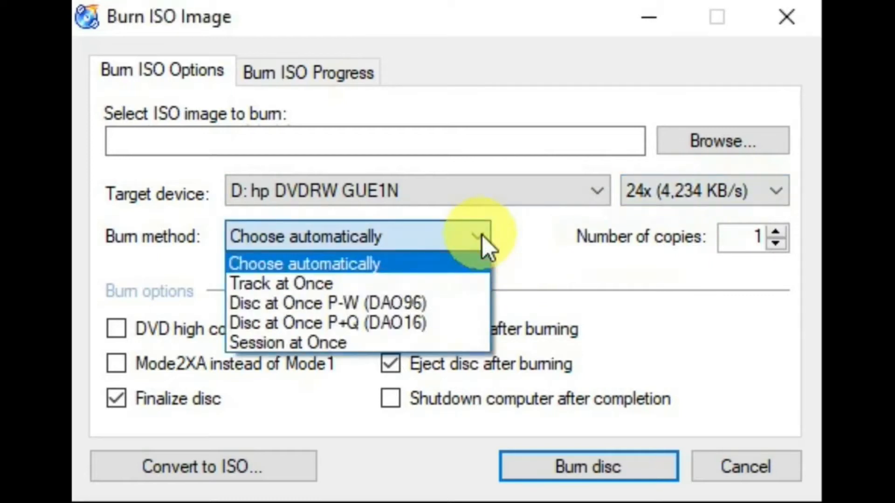
Keep burn method 'Choose automatically' and attempt to burn the ISO disc.
click(306, 237)
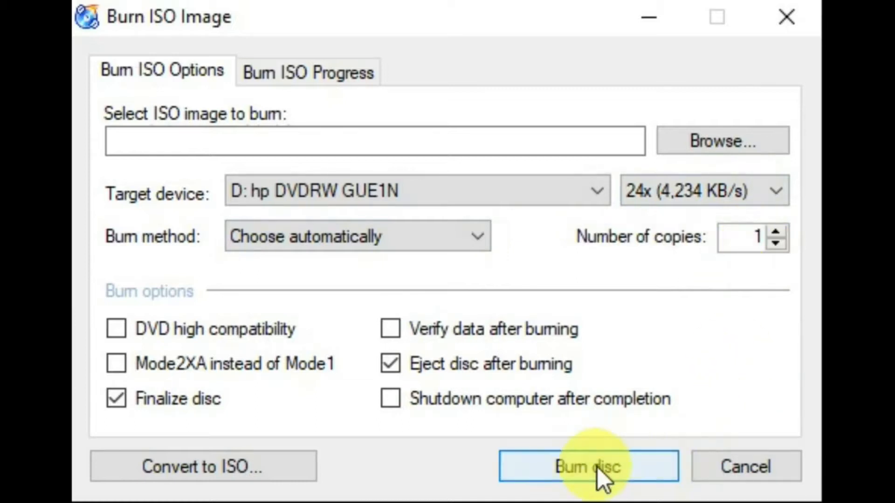
click(587, 465)
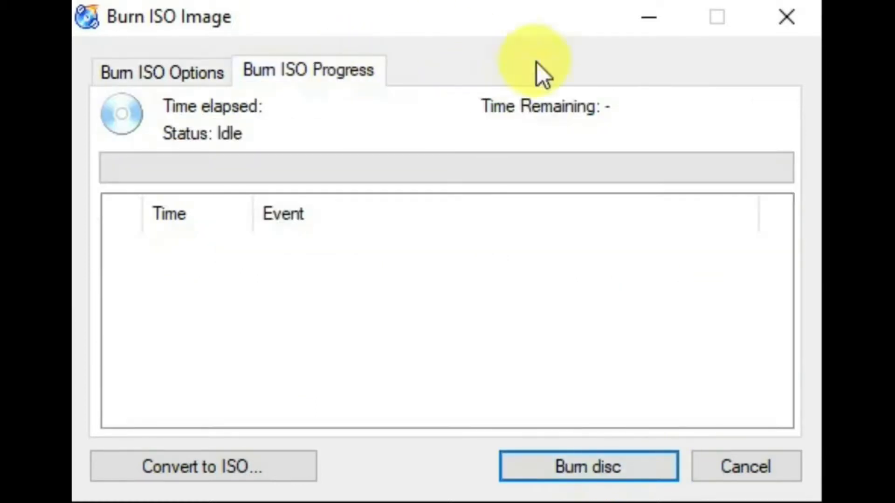
mouse_move(502, 46)
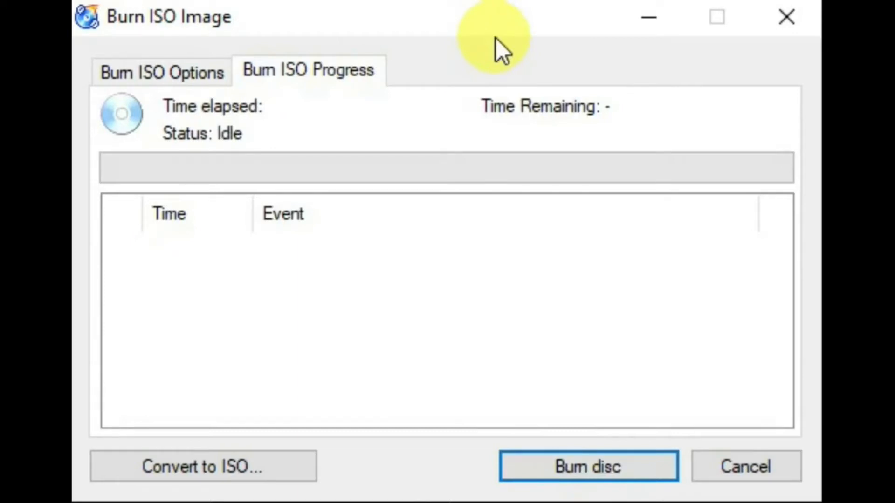
Return to the Burn ISO Options tab.
click(161, 71)
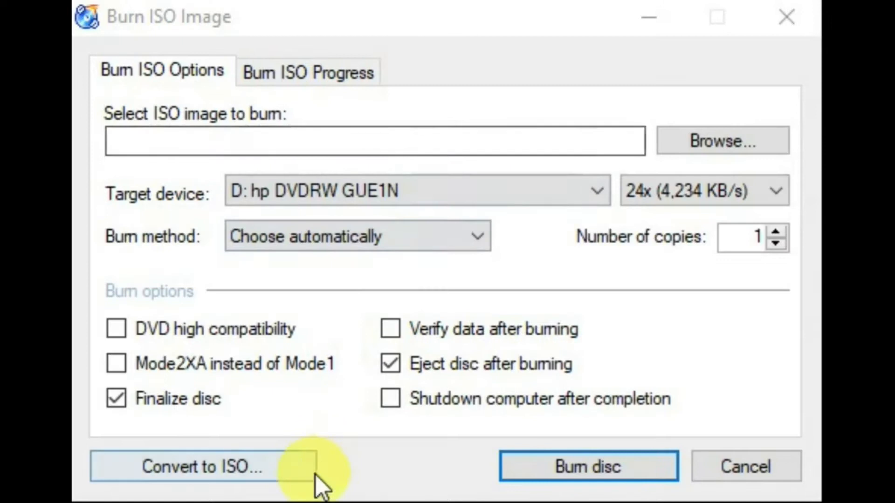
mouse_move(201, 466)
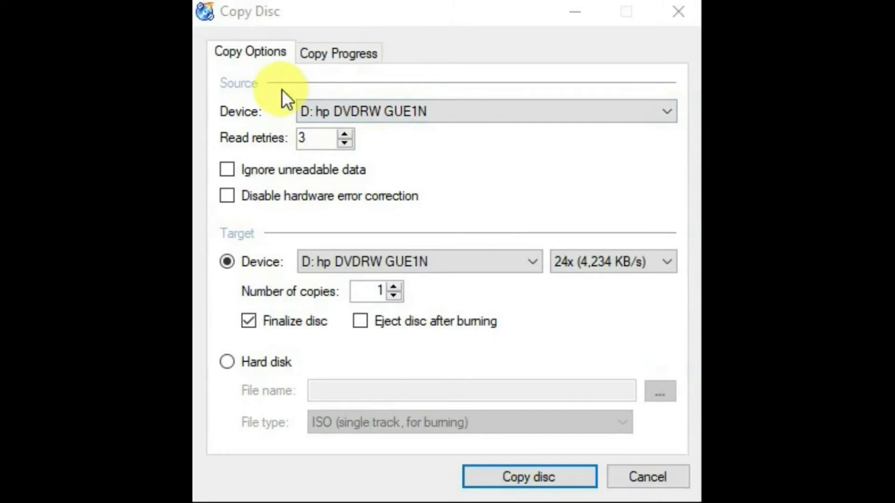
mouse_move(291, 238)
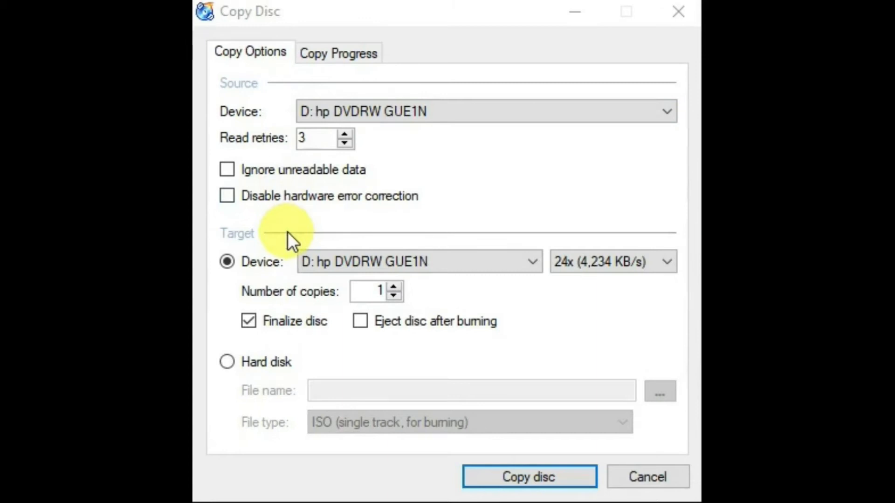
mouse_move(313, 359)
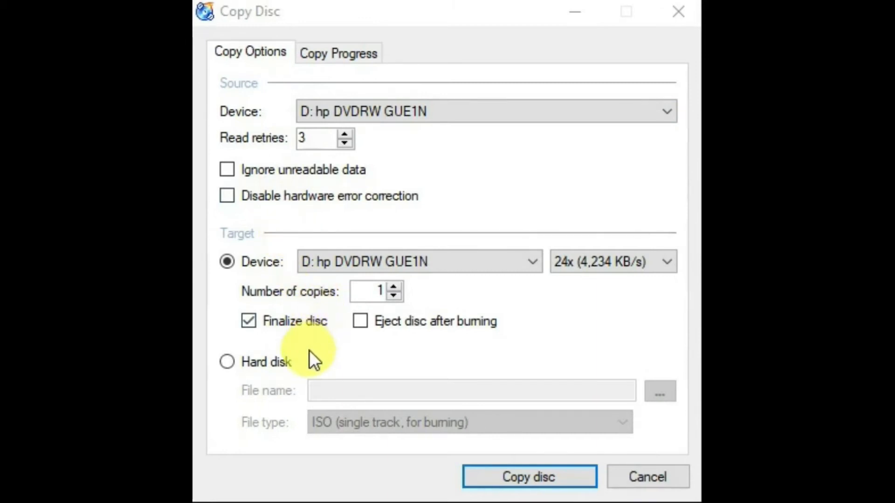